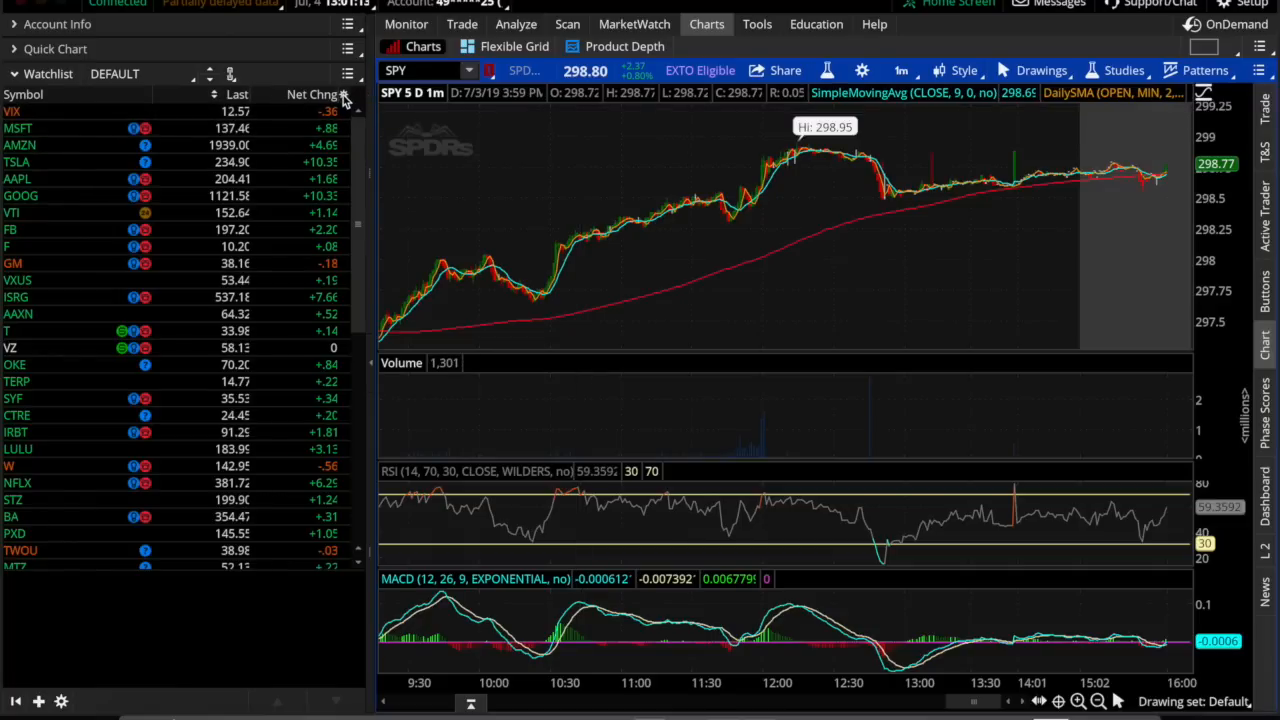
# Step: Search the watchlist column customization for 'share' and select the Shares field
pyautogui.click(347, 94)
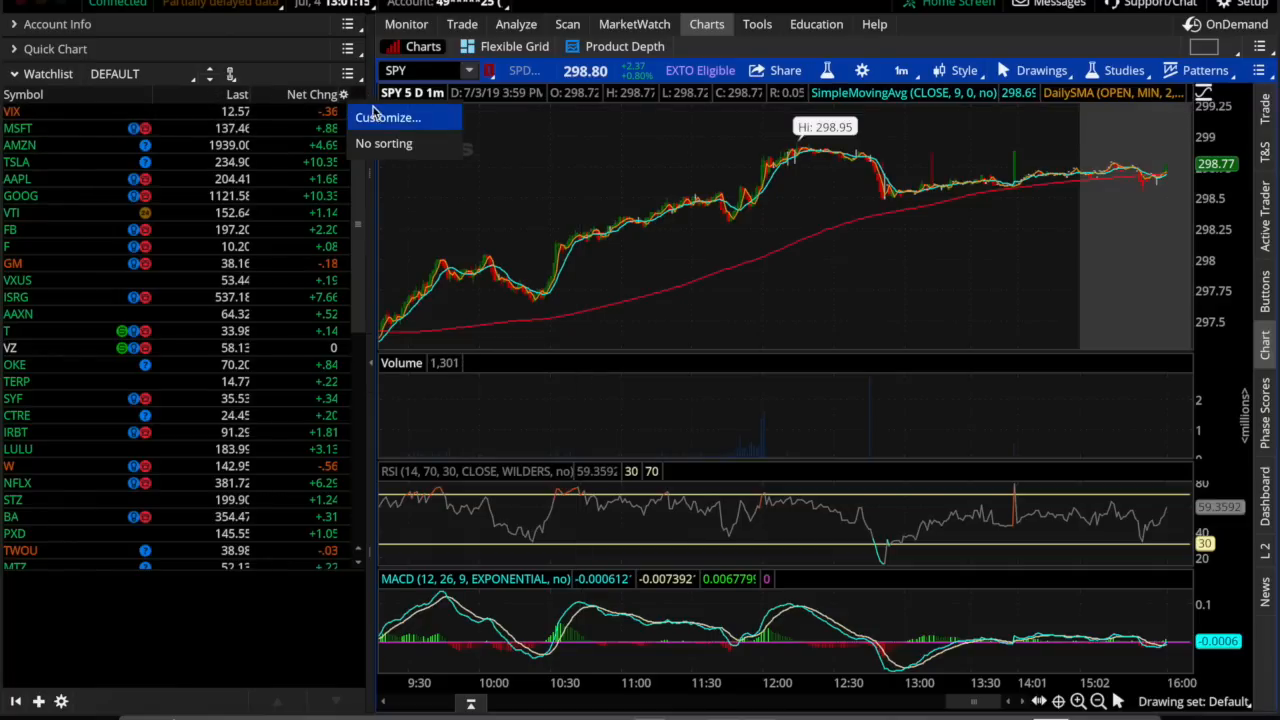
pyautogui.click(387, 117)
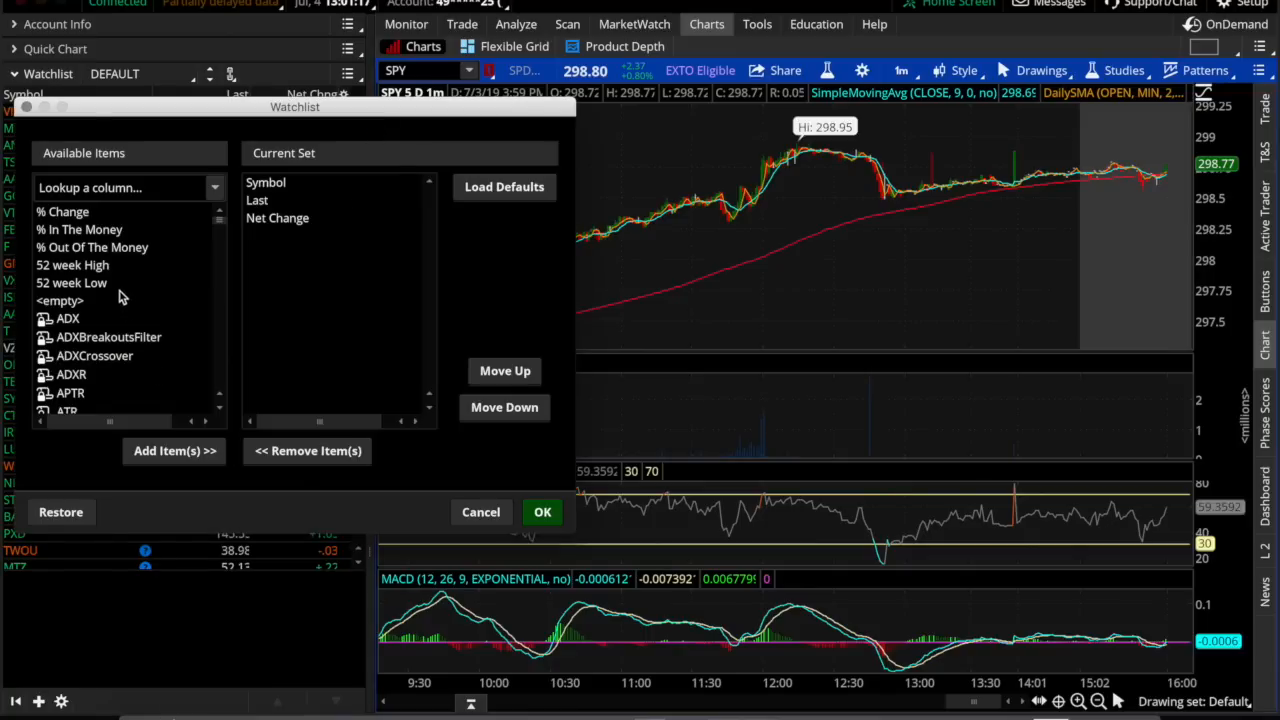
pyautogui.write('shar')
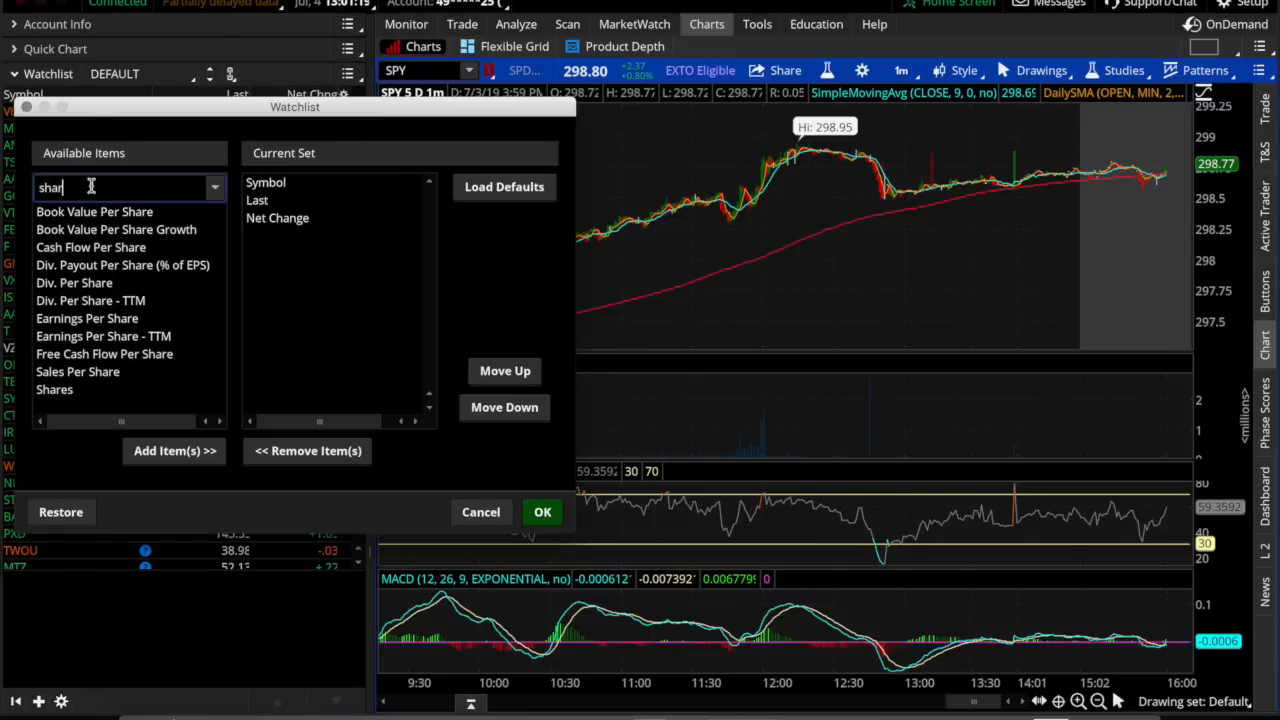
pyautogui.write('e')
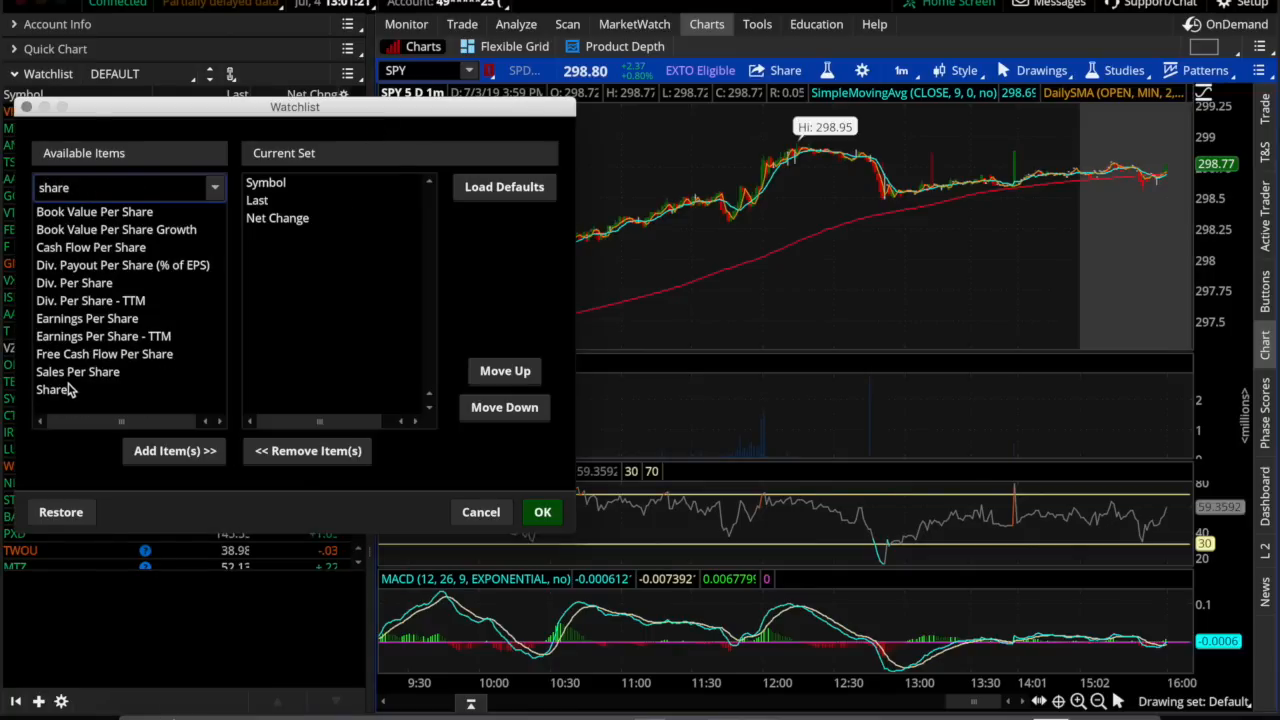
pyautogui.click(174, 450)
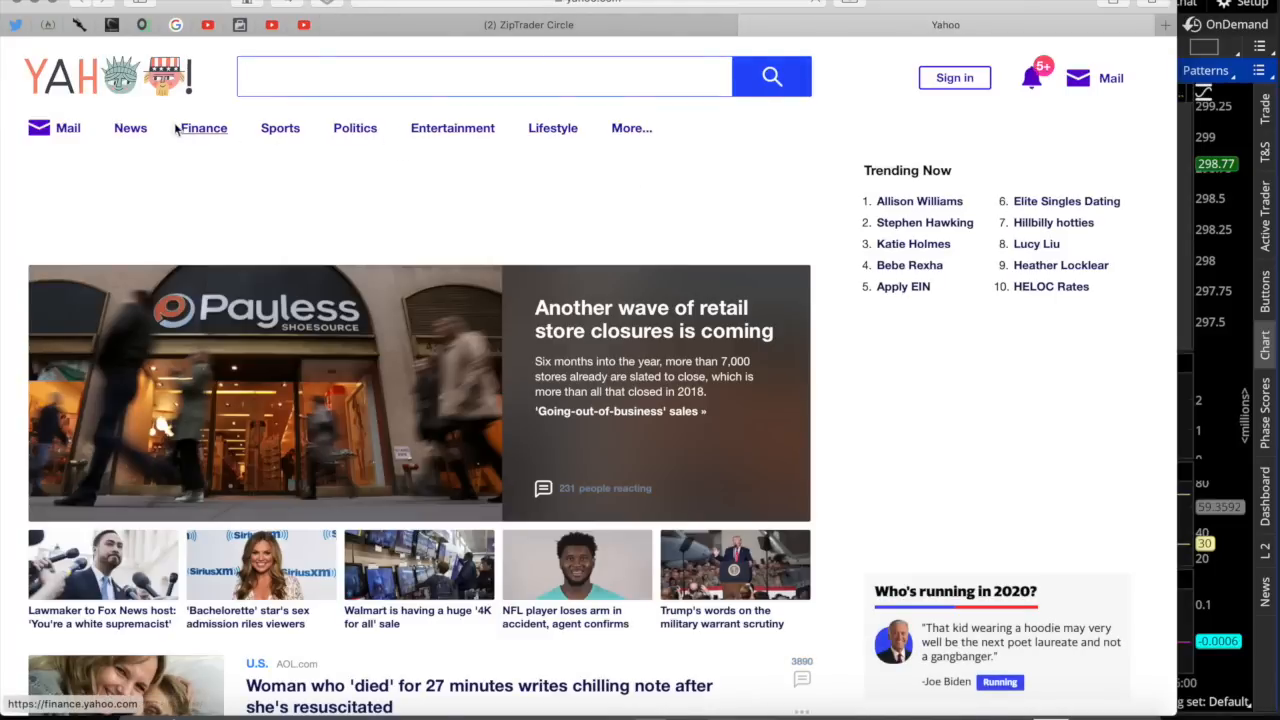
# Step: On Yahoo Finance, search for the TSLA quote and view its key statistics
pyautogui.click(203, 128)
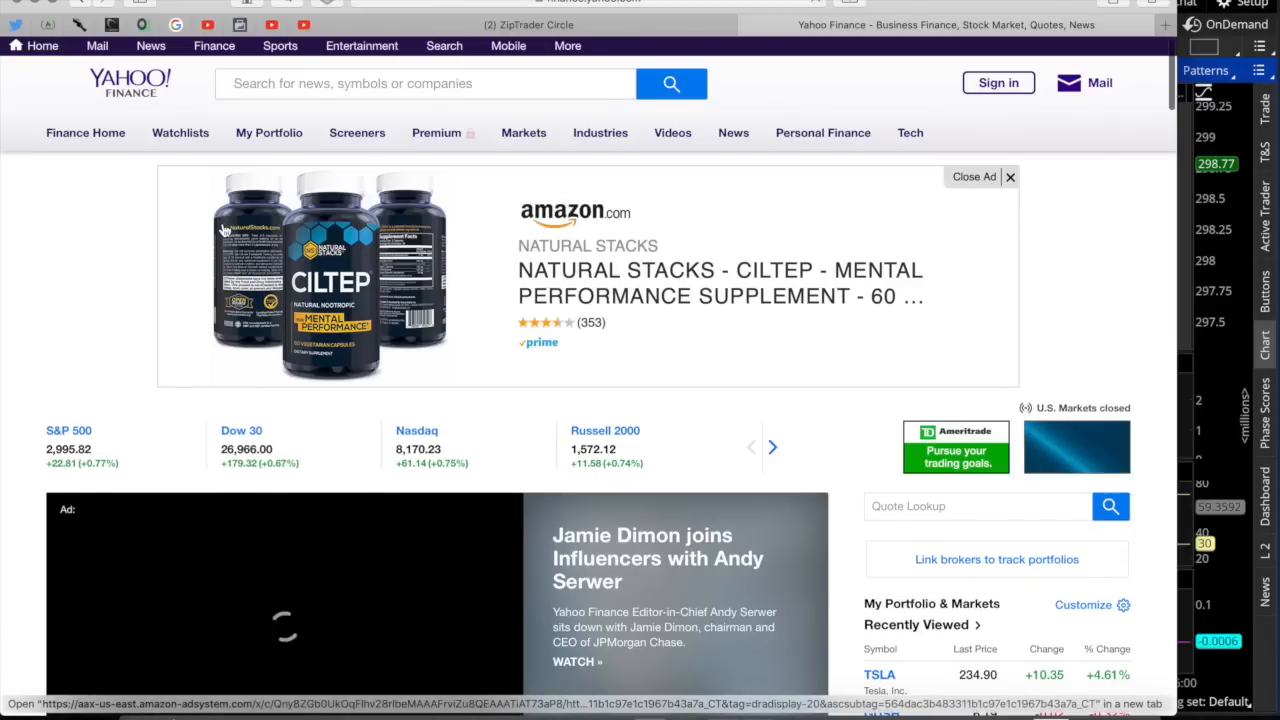
pyautogui.click(420, 83)
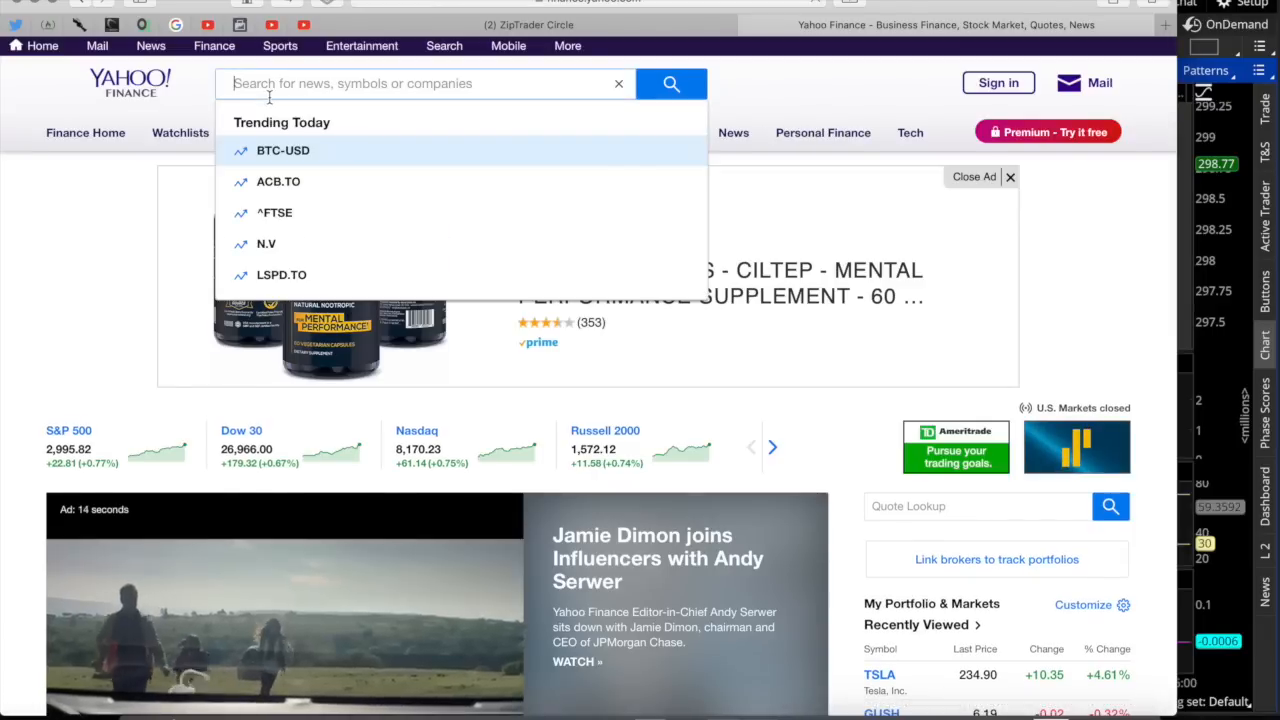
pyautogui.write('RTL')
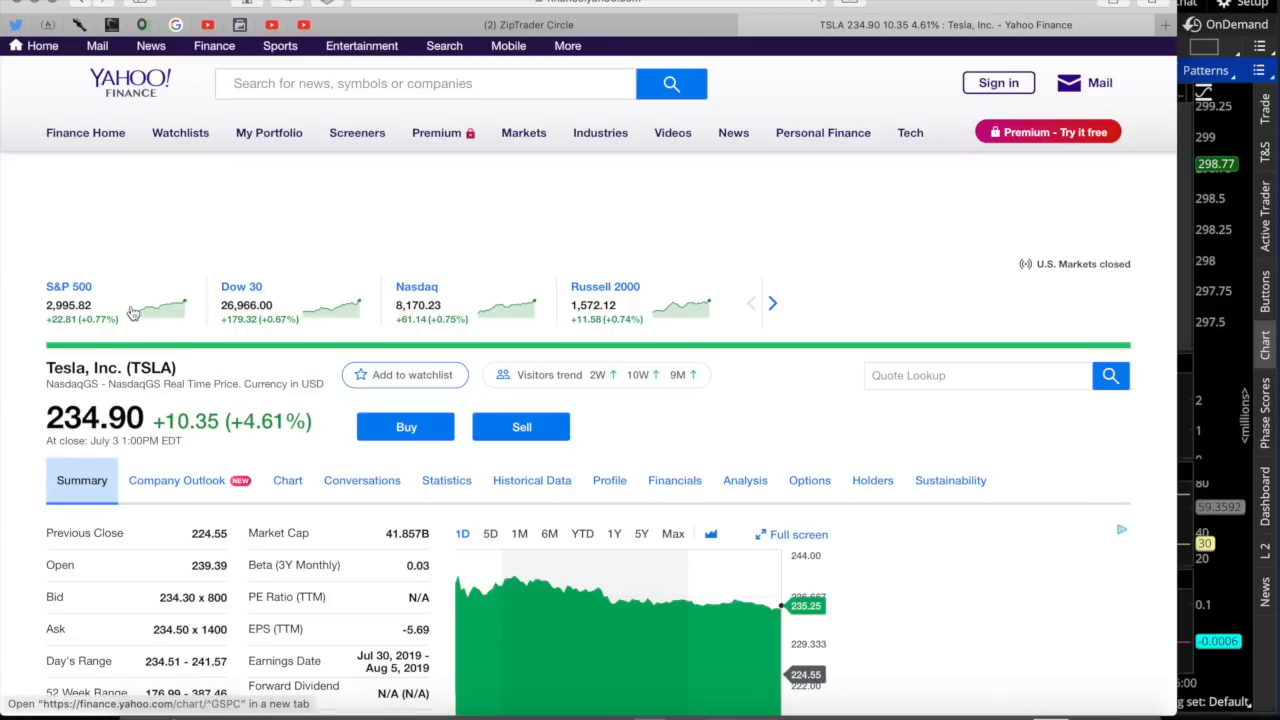
pyautogui.click(523, 116)
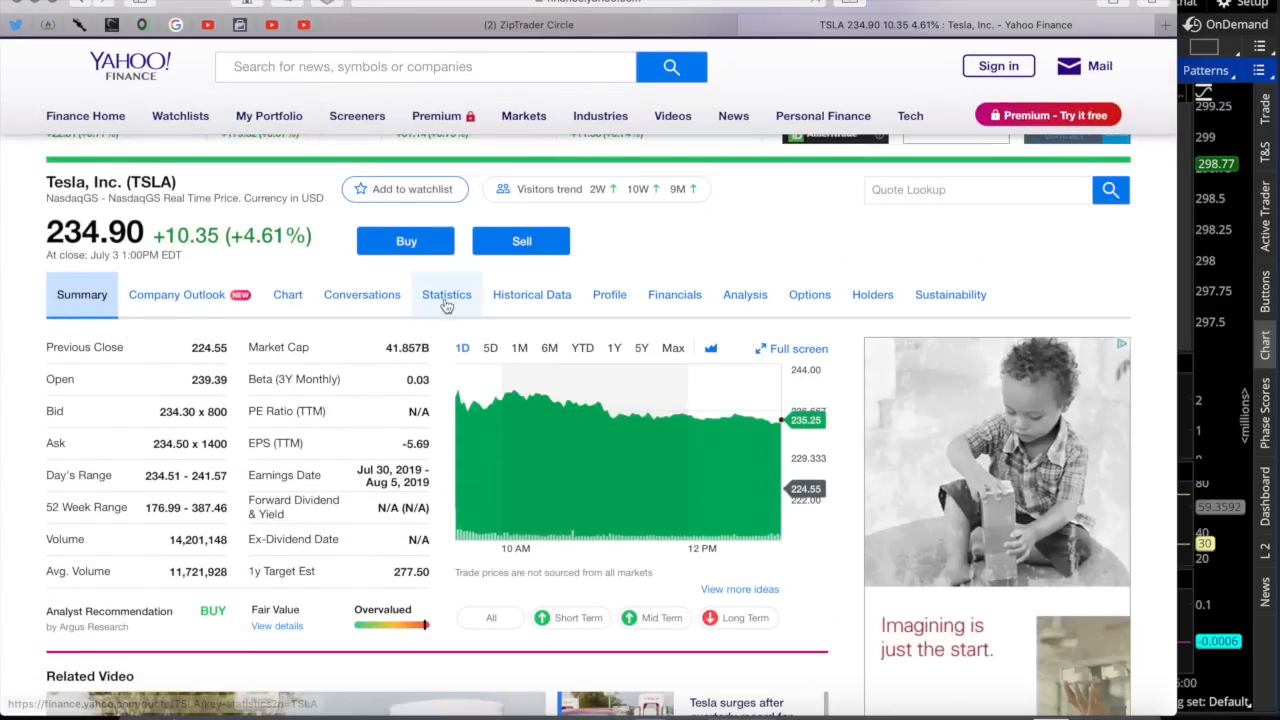
pyautogui.click(446, 294)
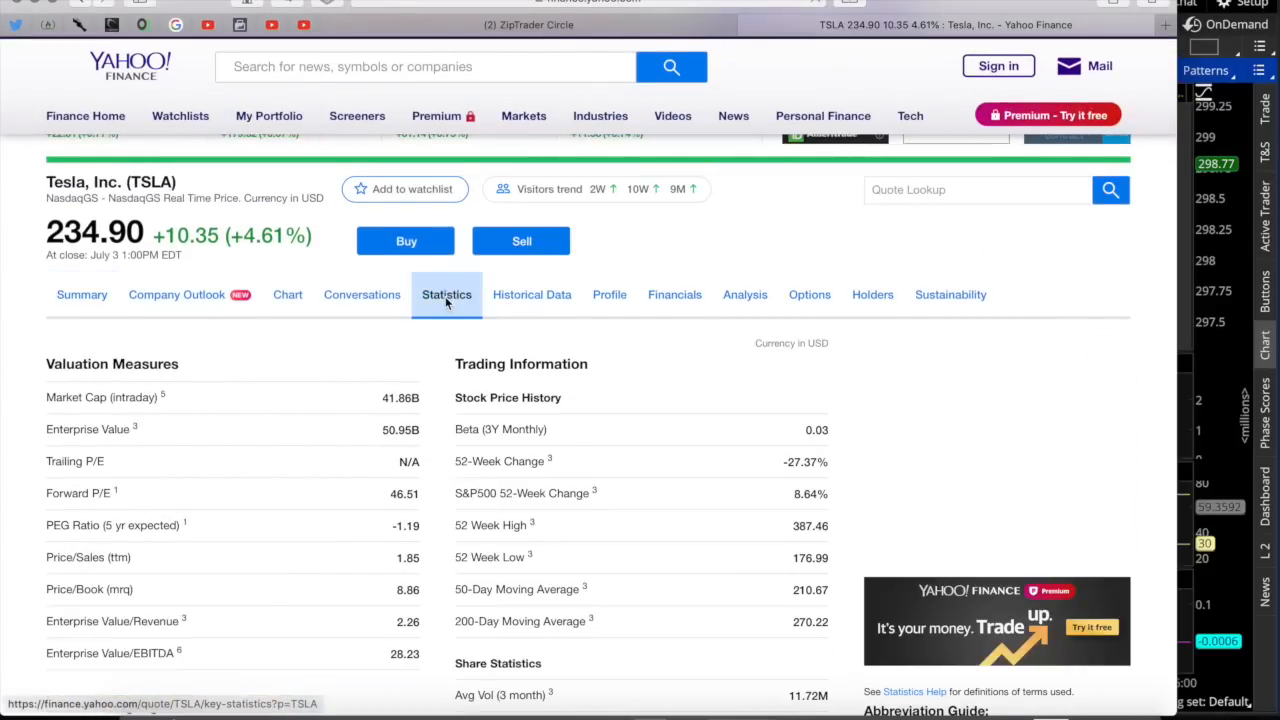
pyautogui.scroll(-3)
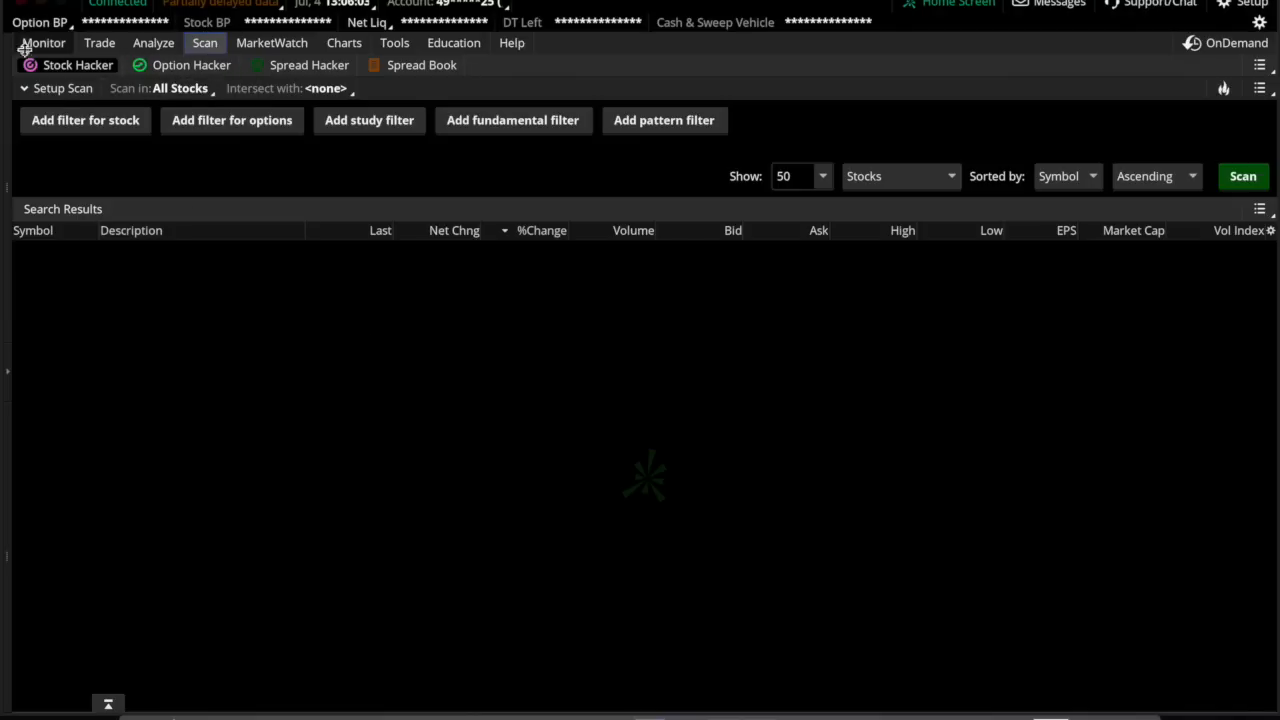
pyautogui.moveTo(40, 182)
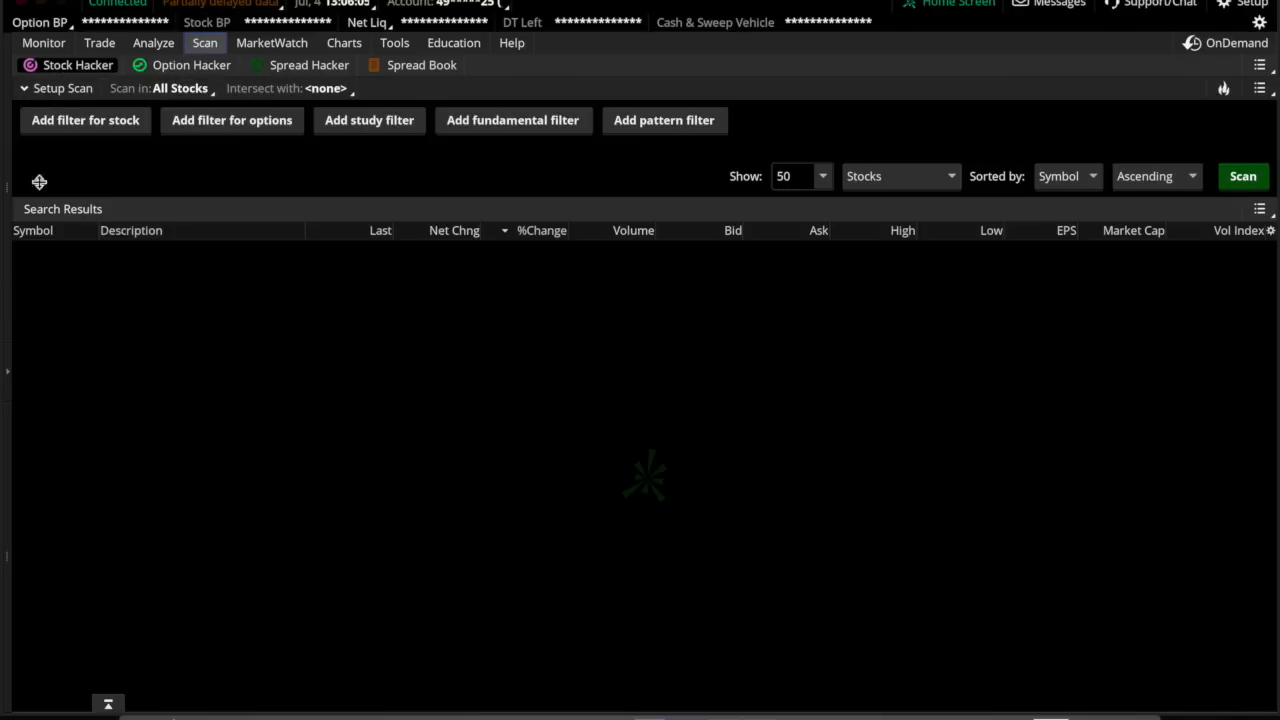
# Step: Add a Last price stock filter with min 1.00 and max 10.00
pyautogui.click(790, 176)
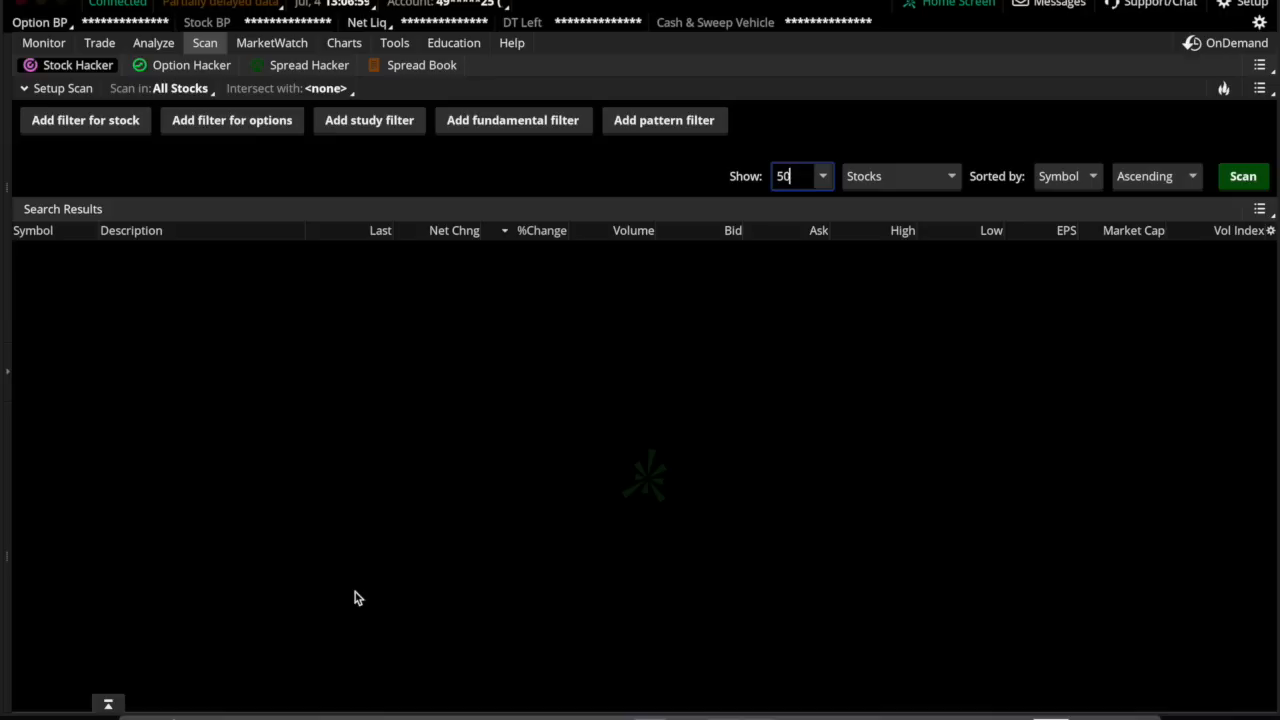
pyautogui.moveTo(85, 120)
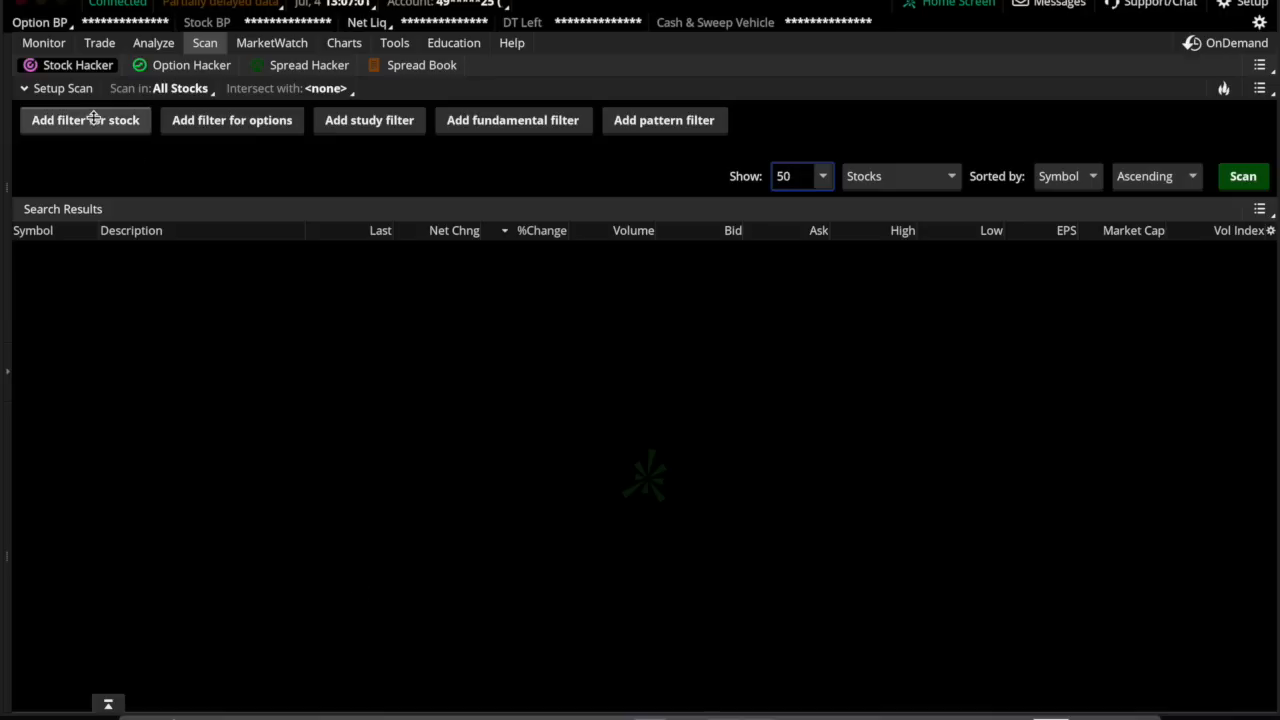
pyautogui.click(85, 120)
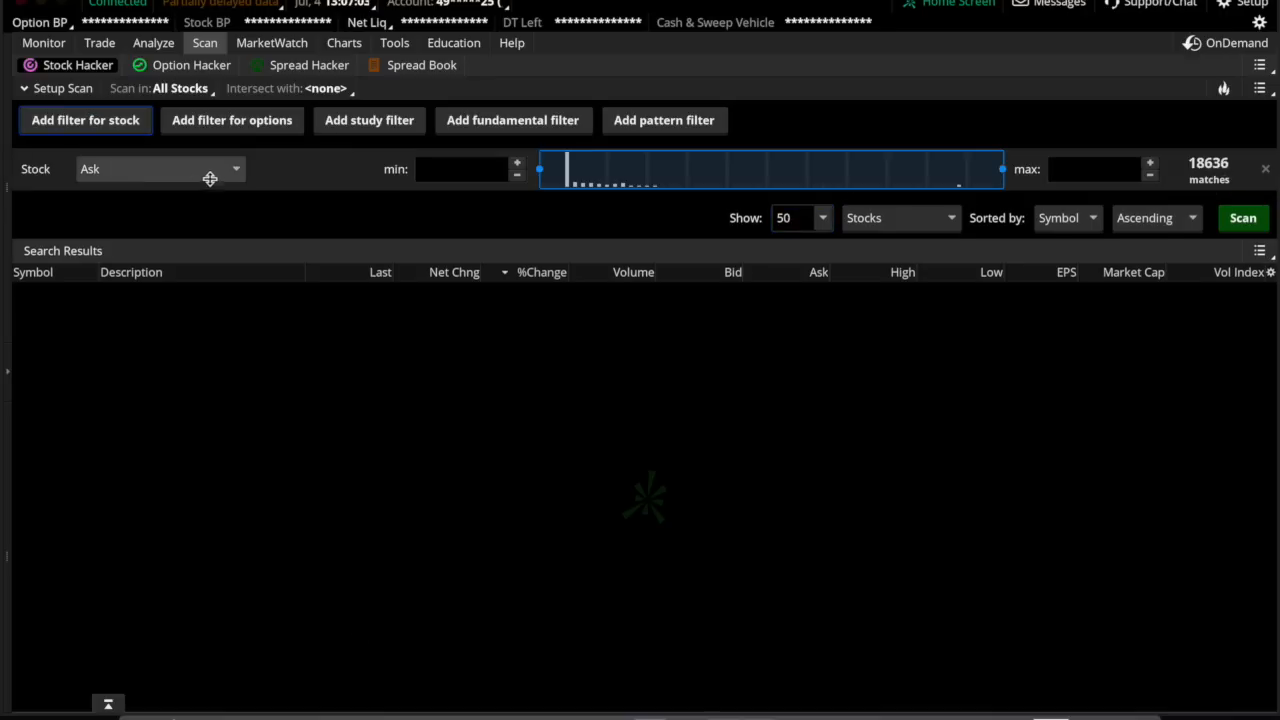
pyautogui.click(160, 168)
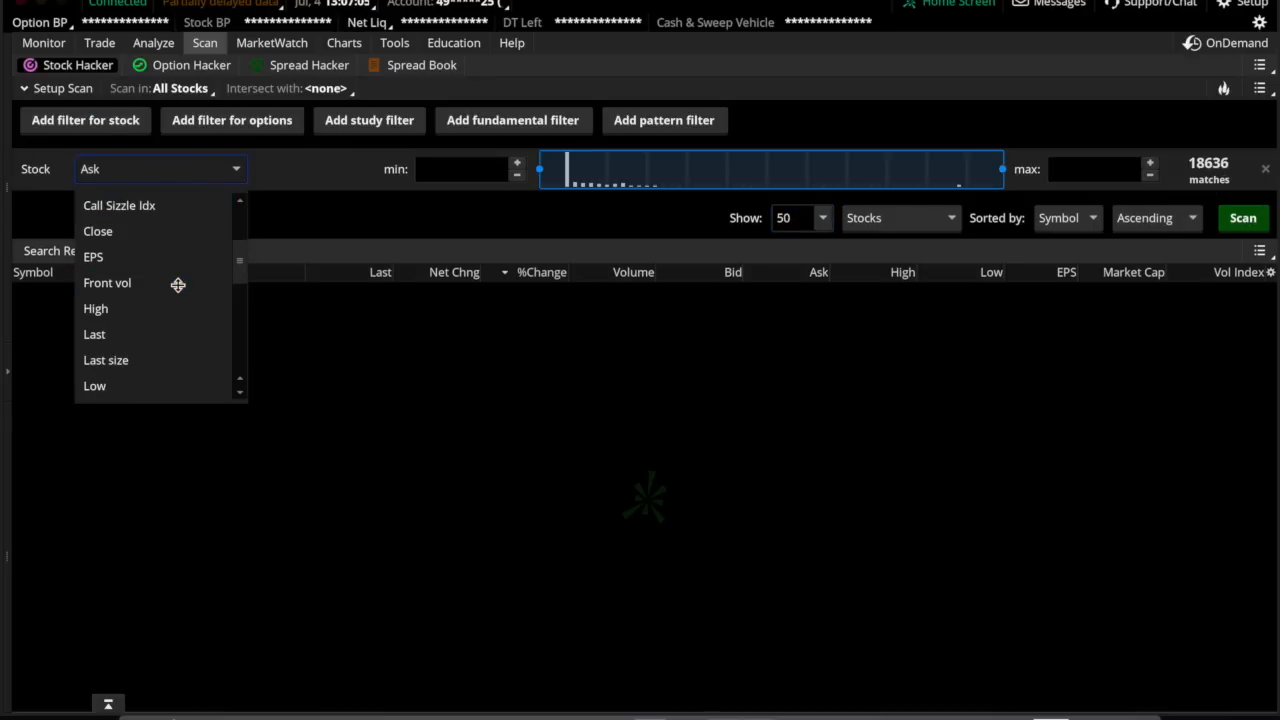
pyautogui.click(94, 334)
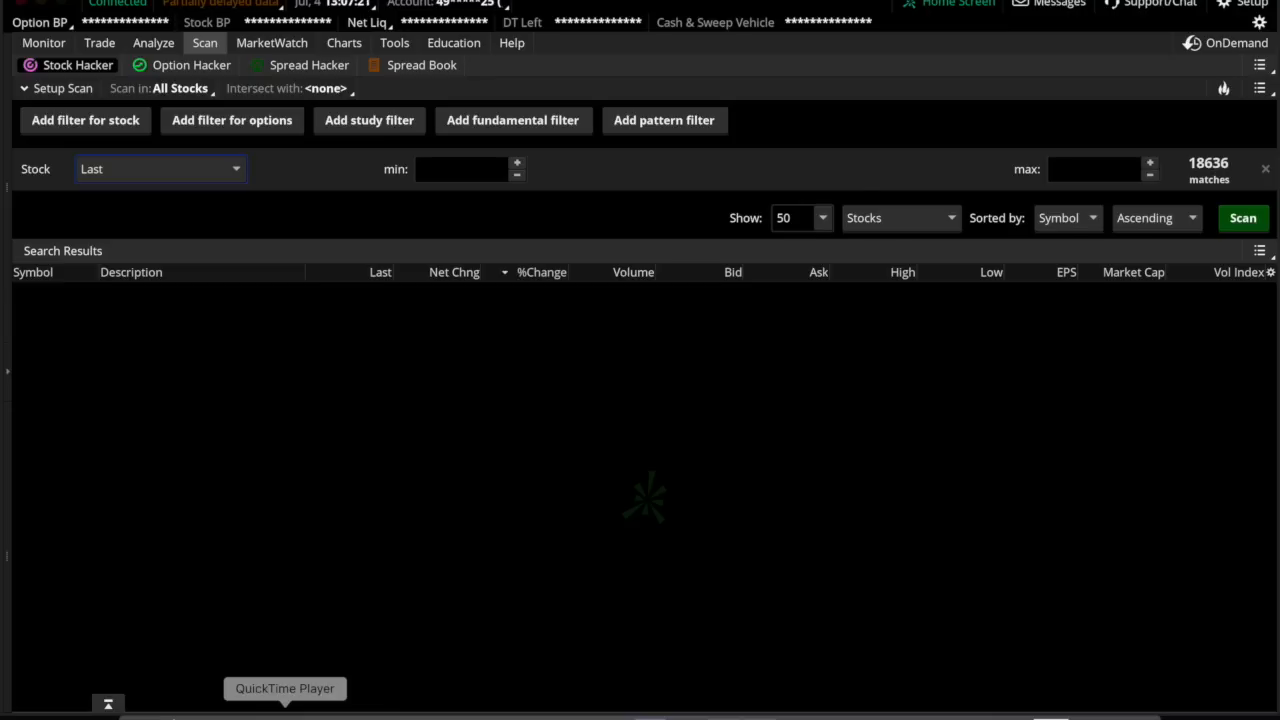
pyautogui.moveTo(454, 198)
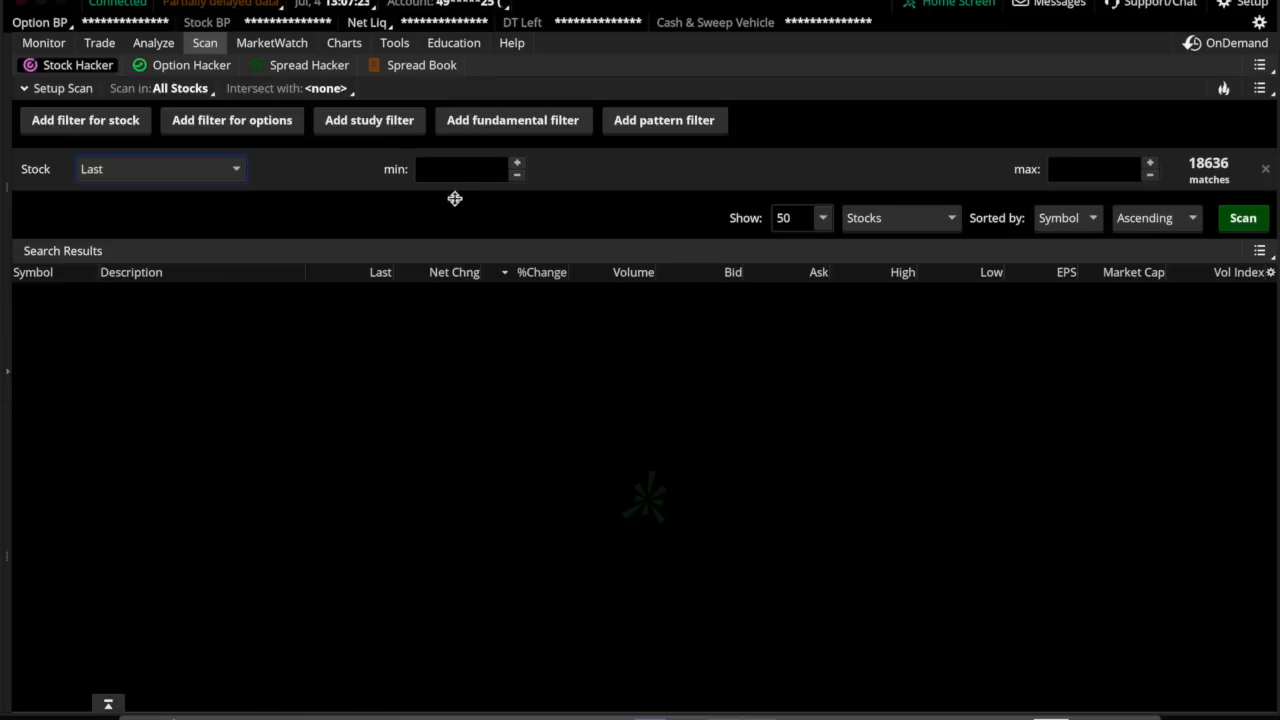
pyautogui.write('10')
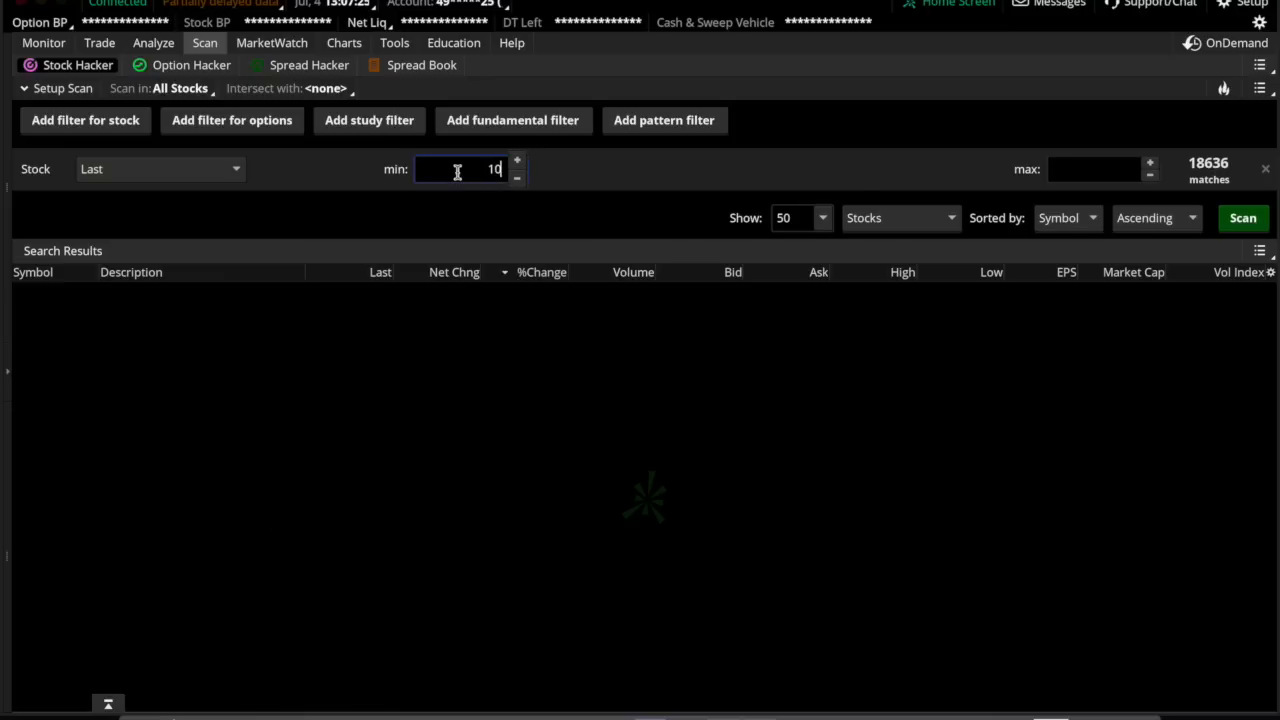
pyautogui.click(1100, 168)
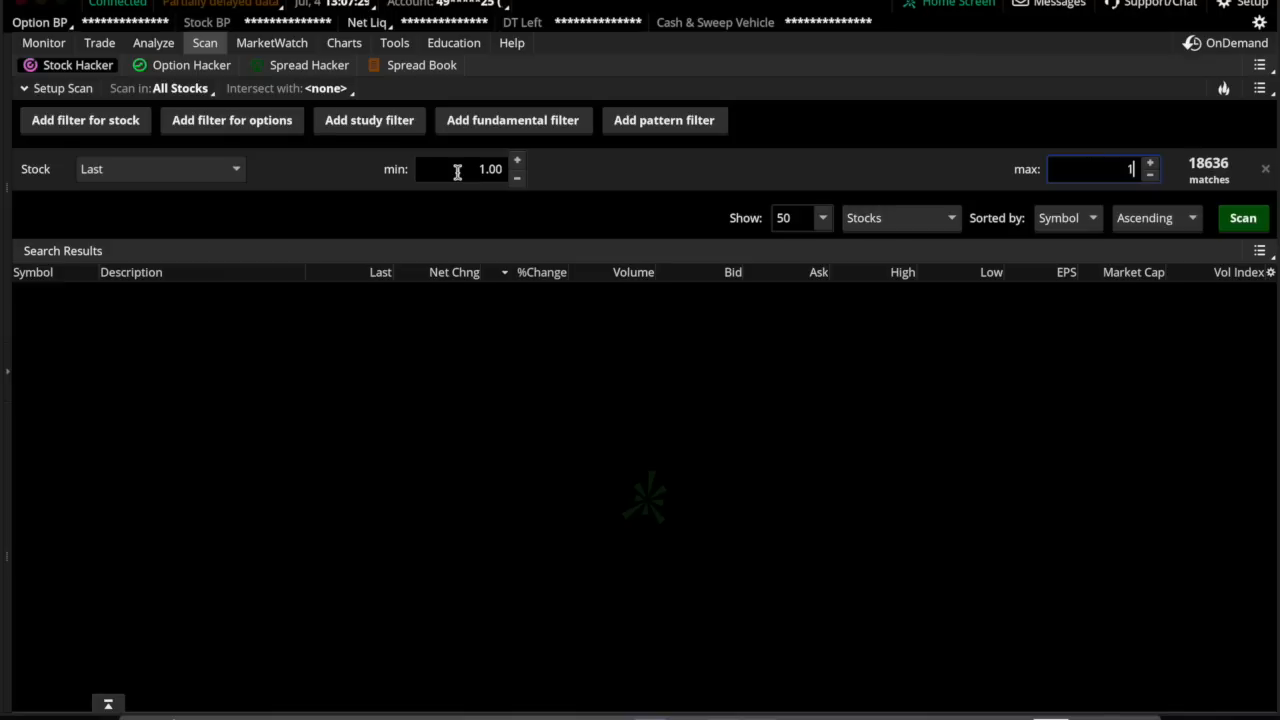
pyautogui.write('10.00')
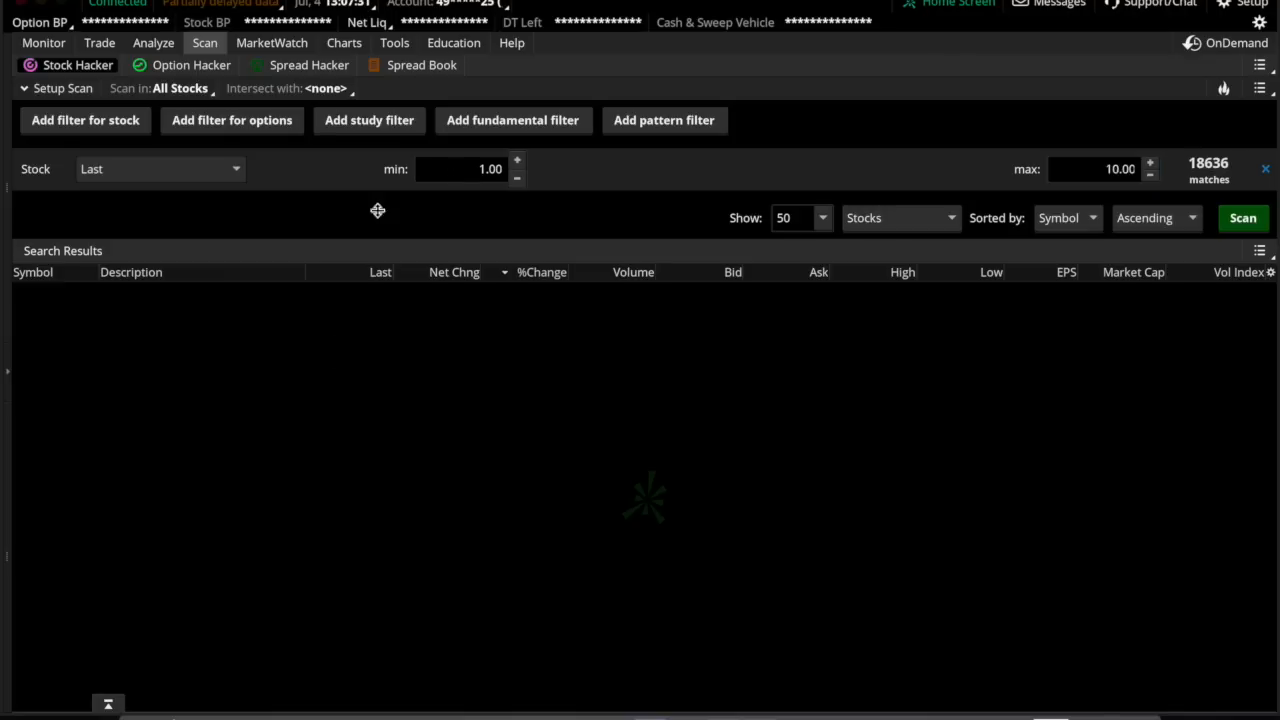
# Step: Add a second stock filter on Shares with a minimum of 300,000
pyautogui.click(85, 120)
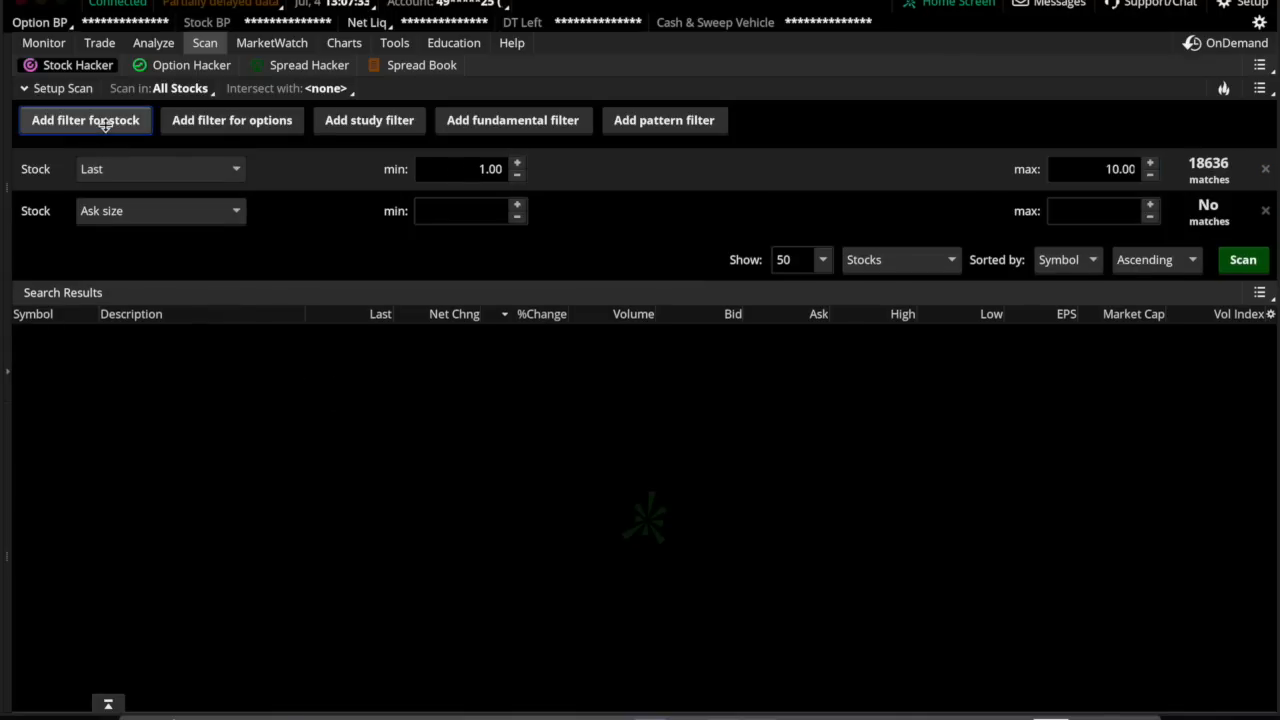
pyautogui.click(160, 210)
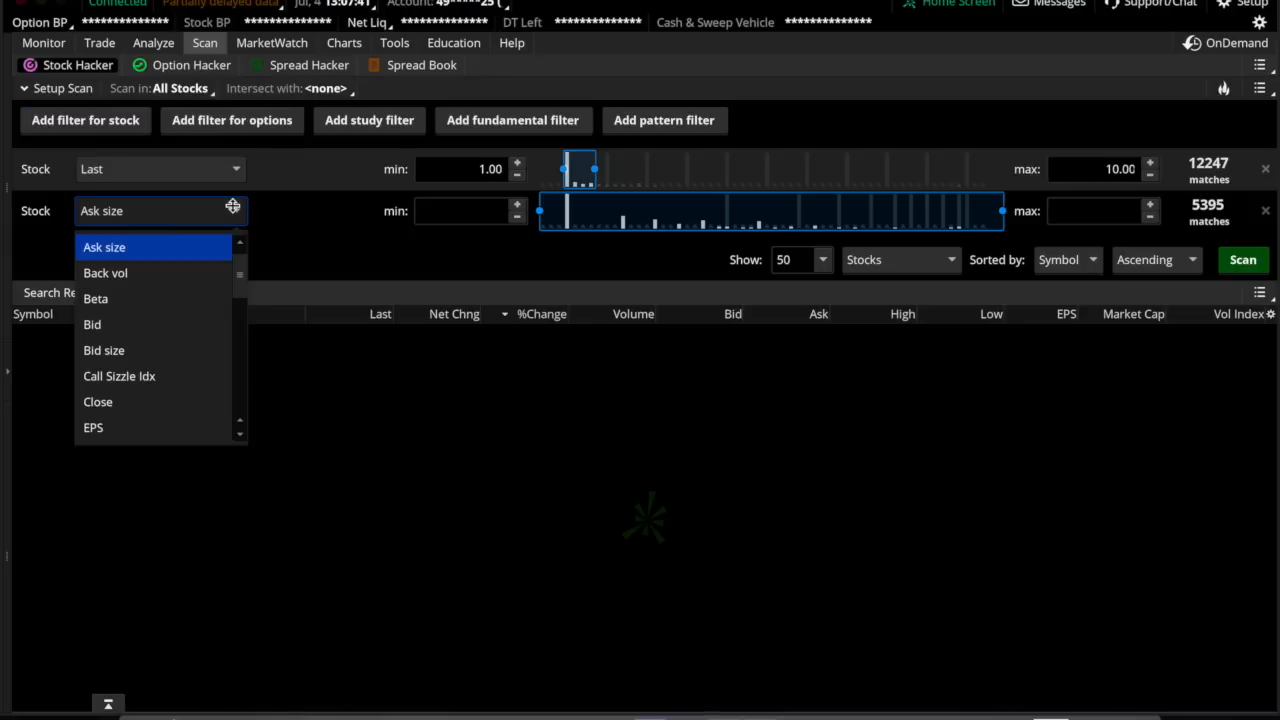
pyautogui.scroll(-3)
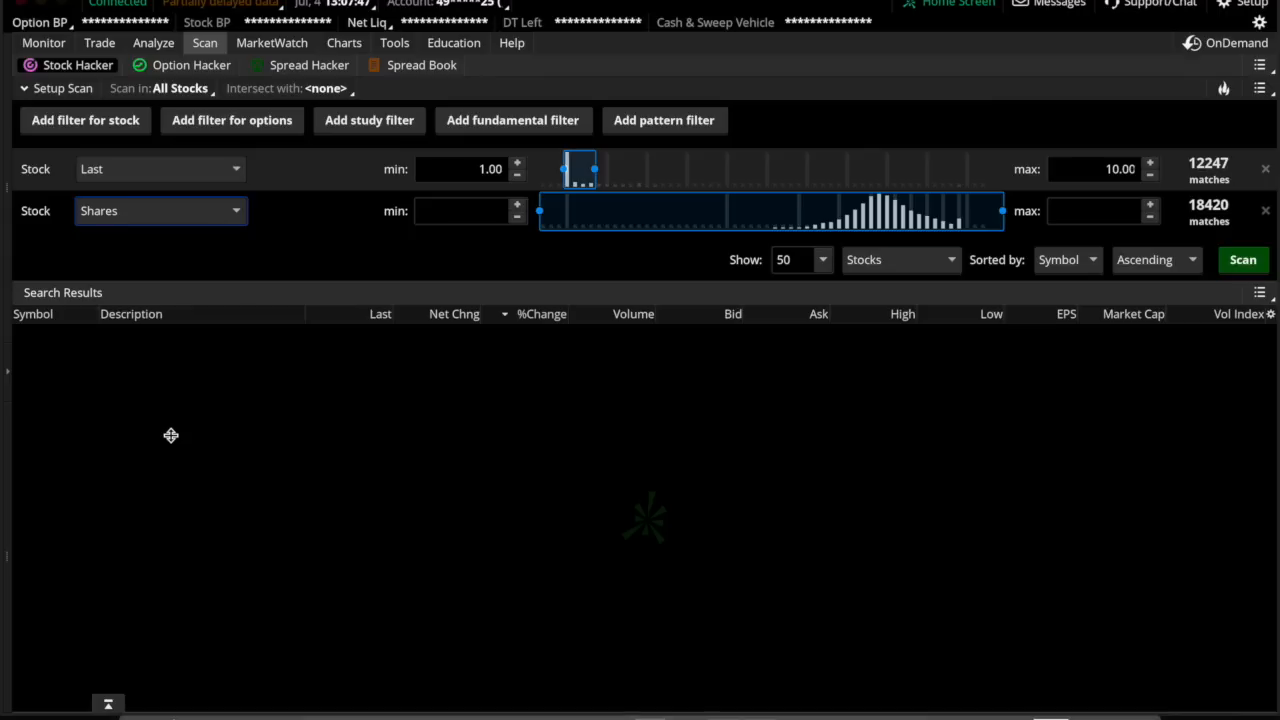
pyautogui.click(460, 211)
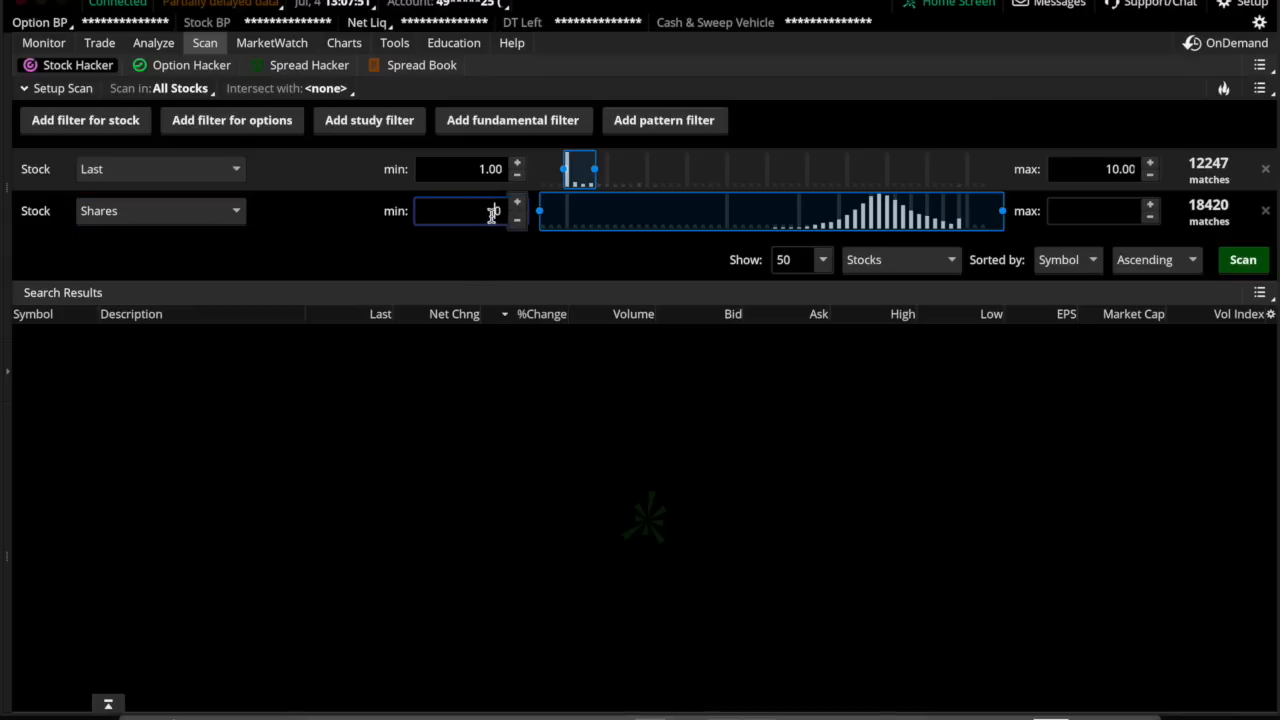
pyautogui.write('300')
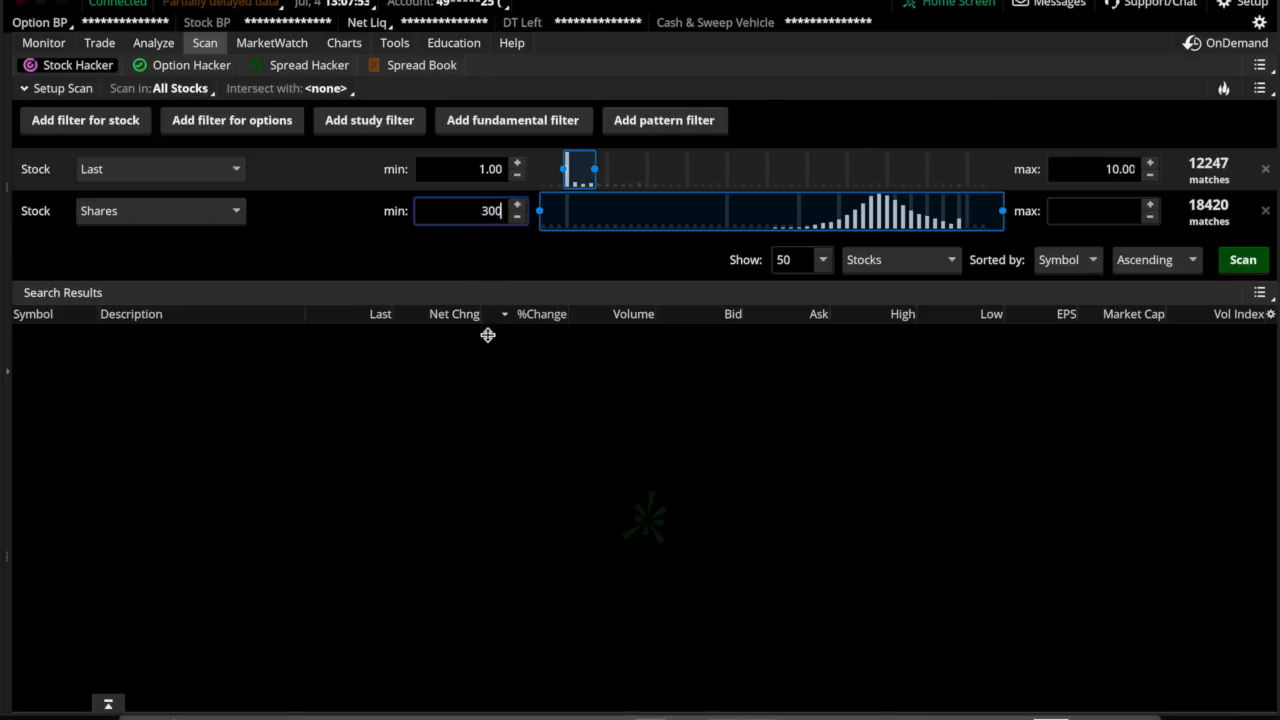
pyautogui.write('000')
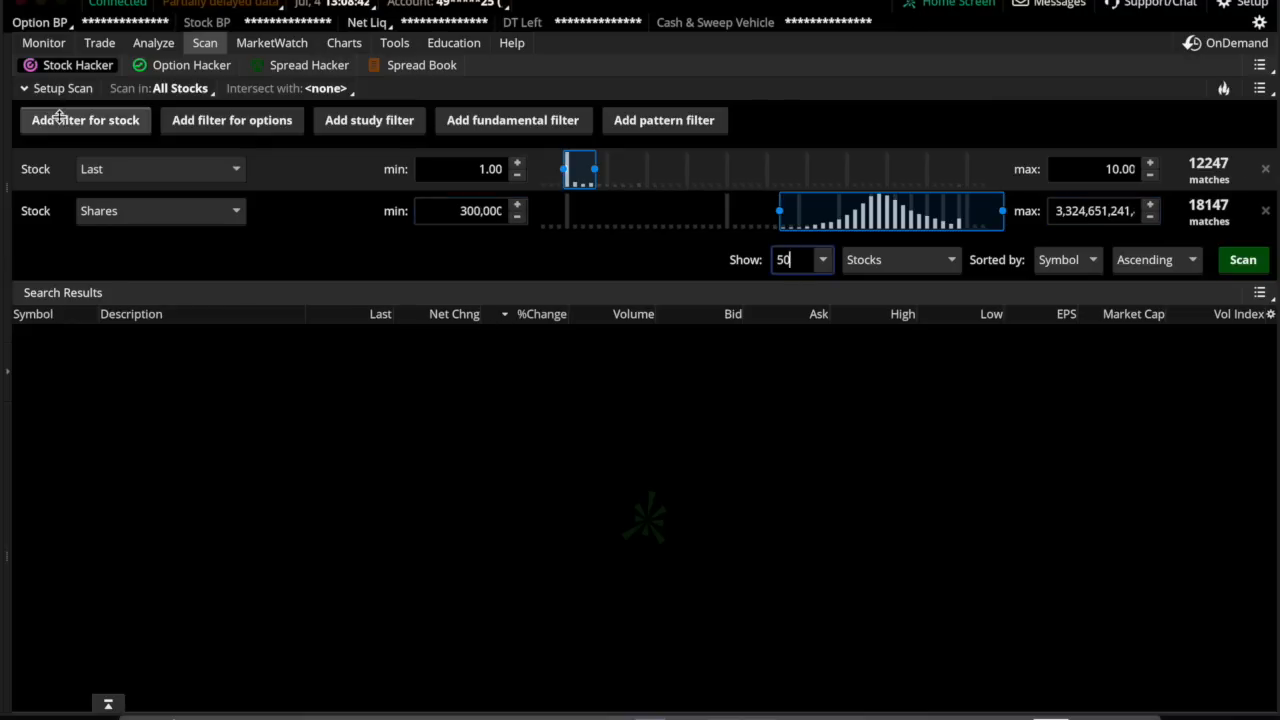
# Step: Add a third stock filter on % change with a minimum of +5.00%
pyautogui.click(85, 120)
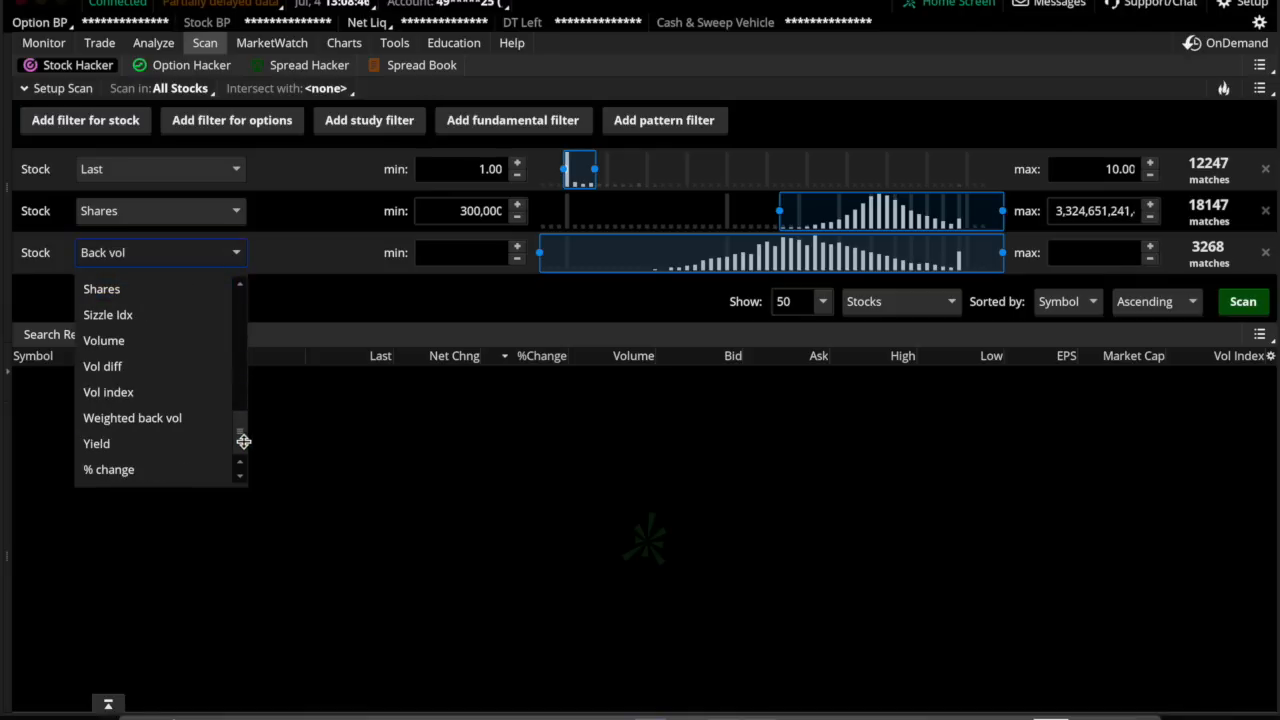
pyautogui.click(108, 469)
pyautogui.write('+5')
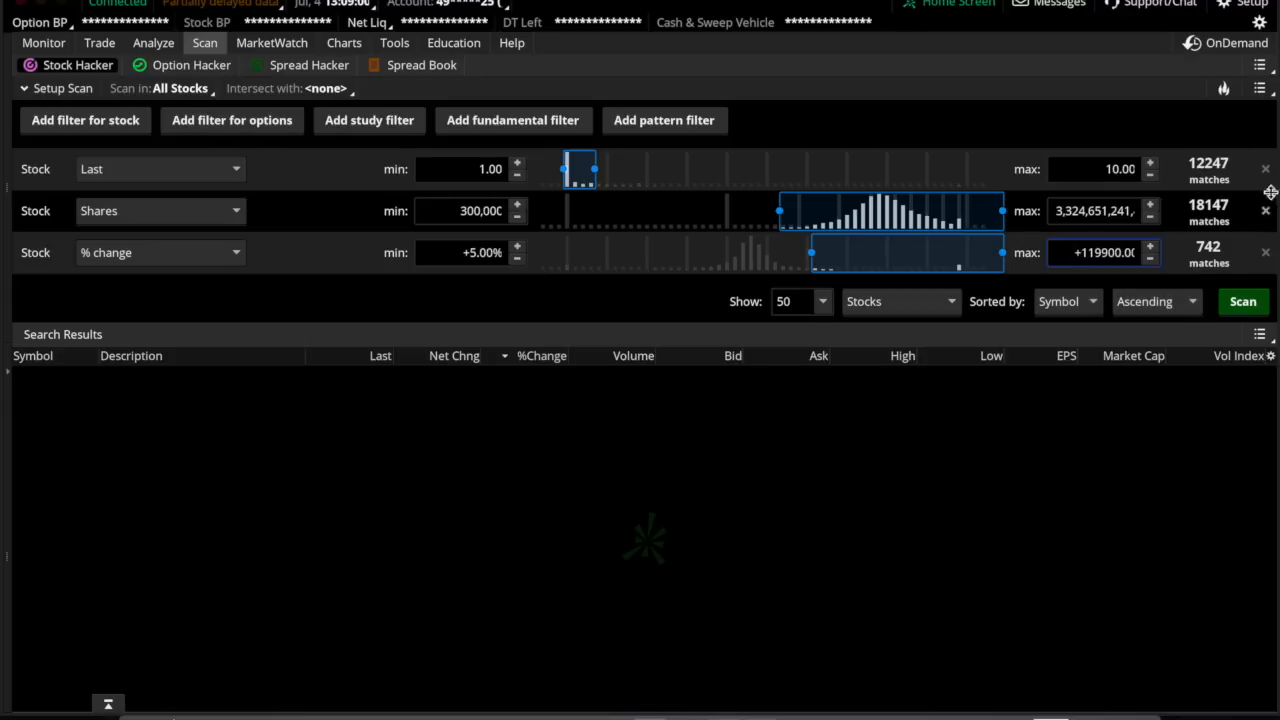
pyautogui.moveTo(1238, 184)
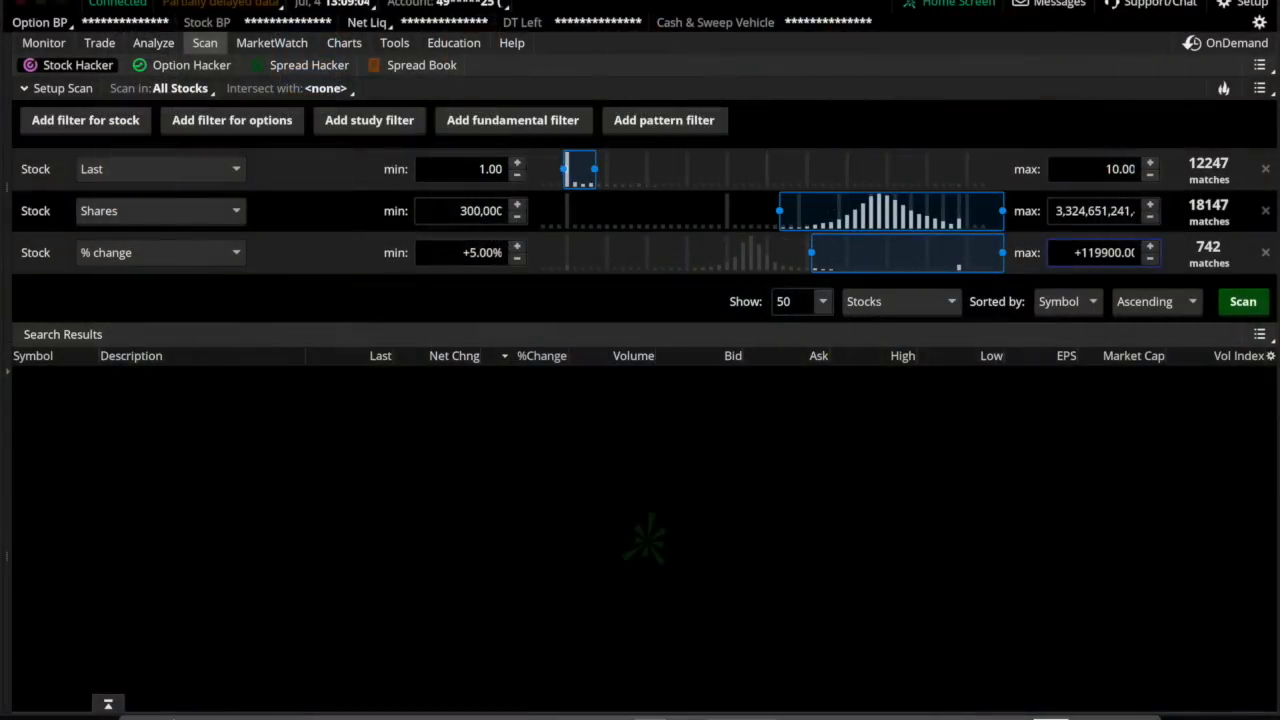
pyautogui.moveTo(1082, 516)
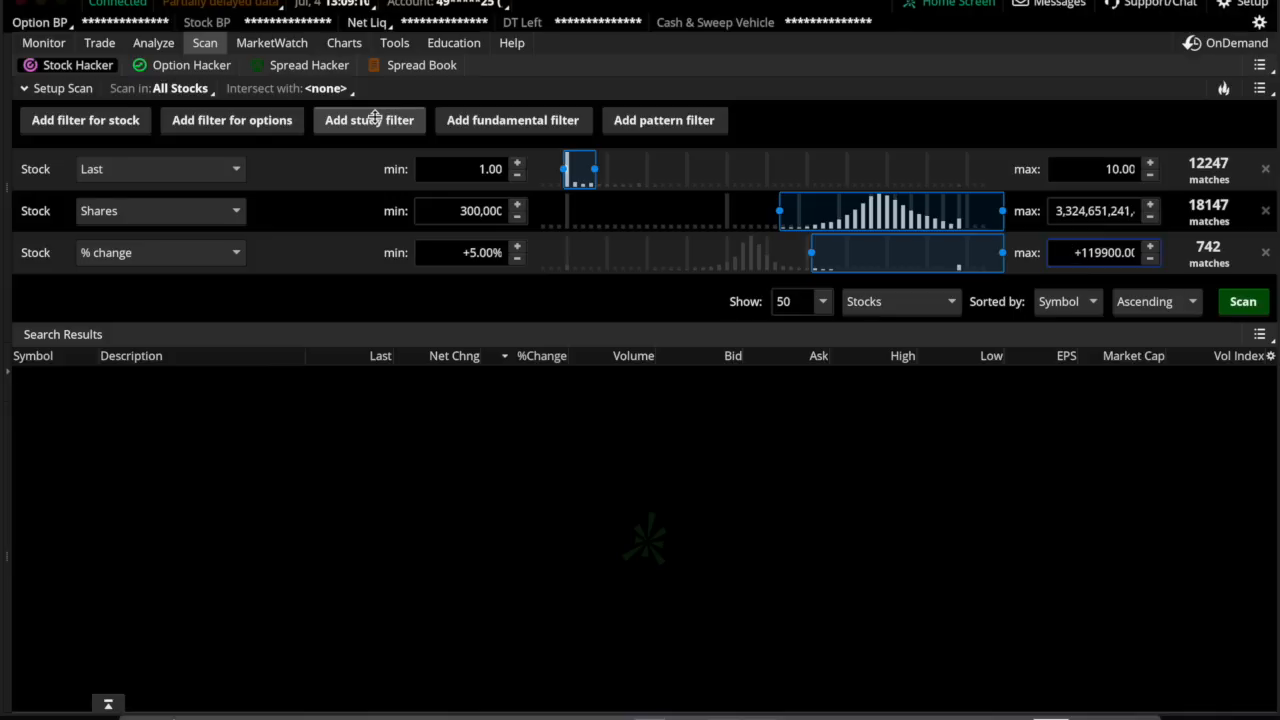
# Step: Add an Average_Volume study filter requiring 50-period simple average volume above 1,000,000
pyautogui.click(369, 120)
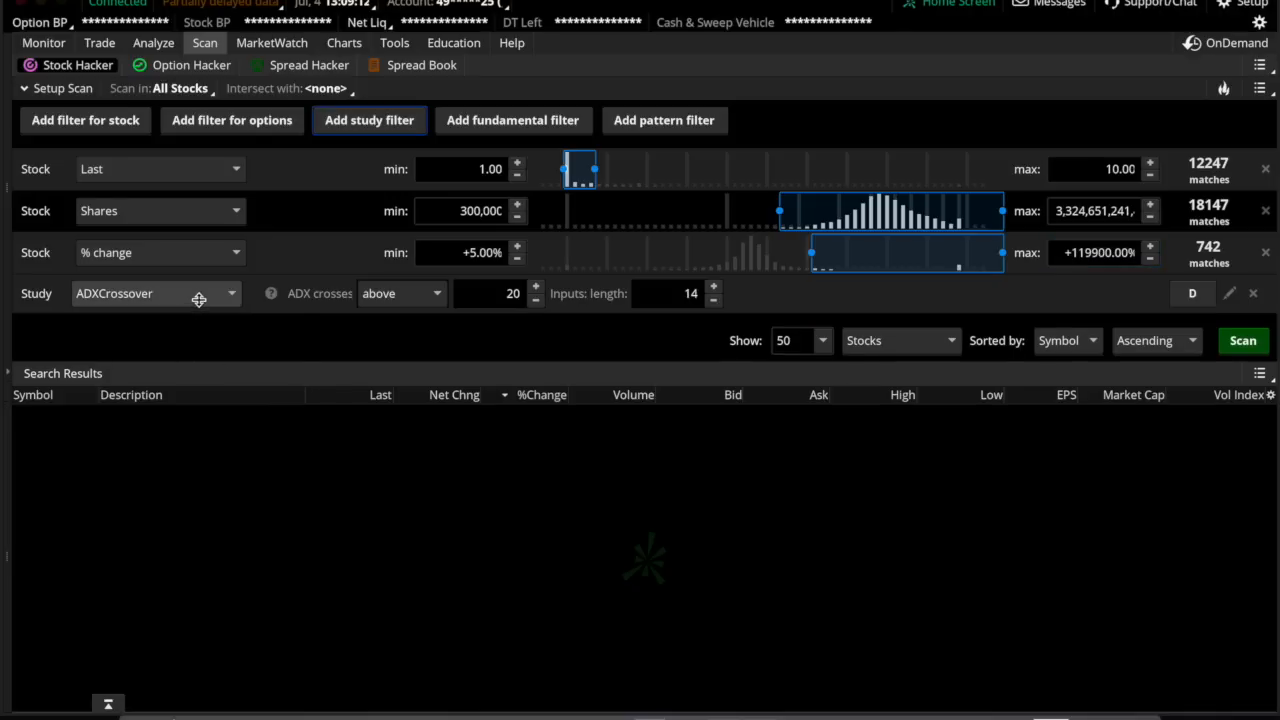
pyautogui.click(156, 293)
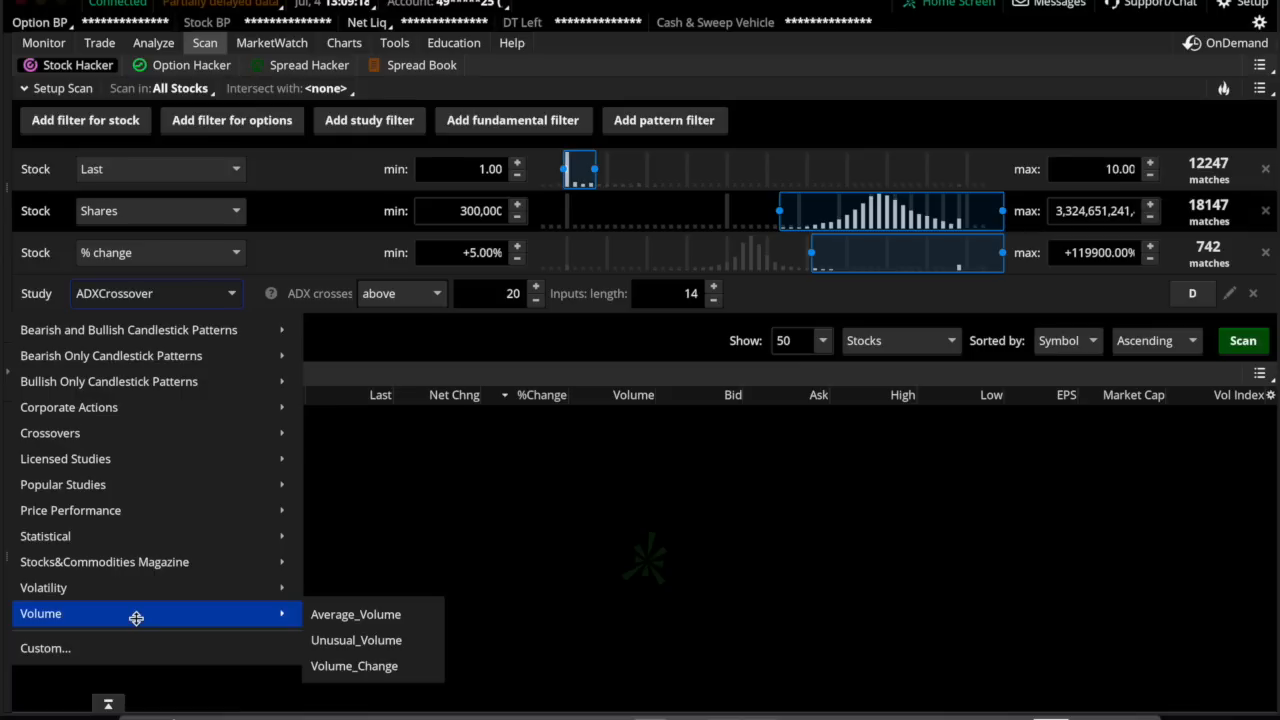
pyautogui.moveTo(356, 614)
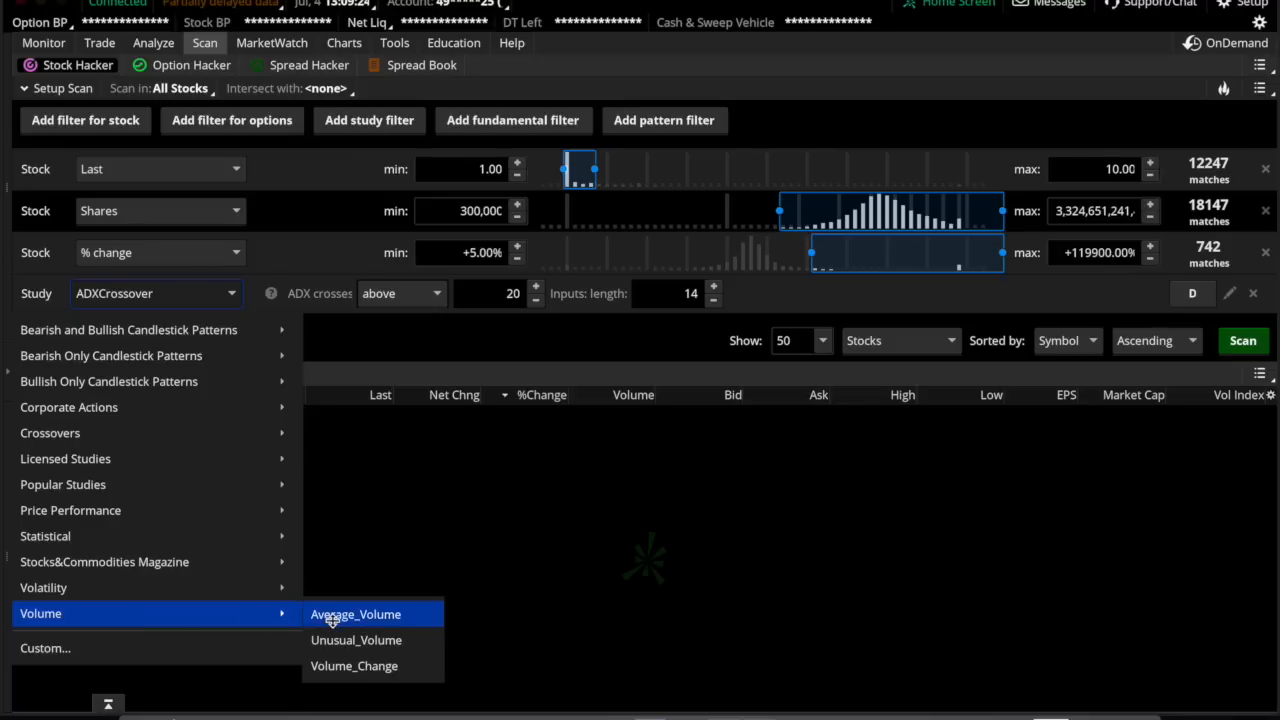
pyautogui.click(355, 614)
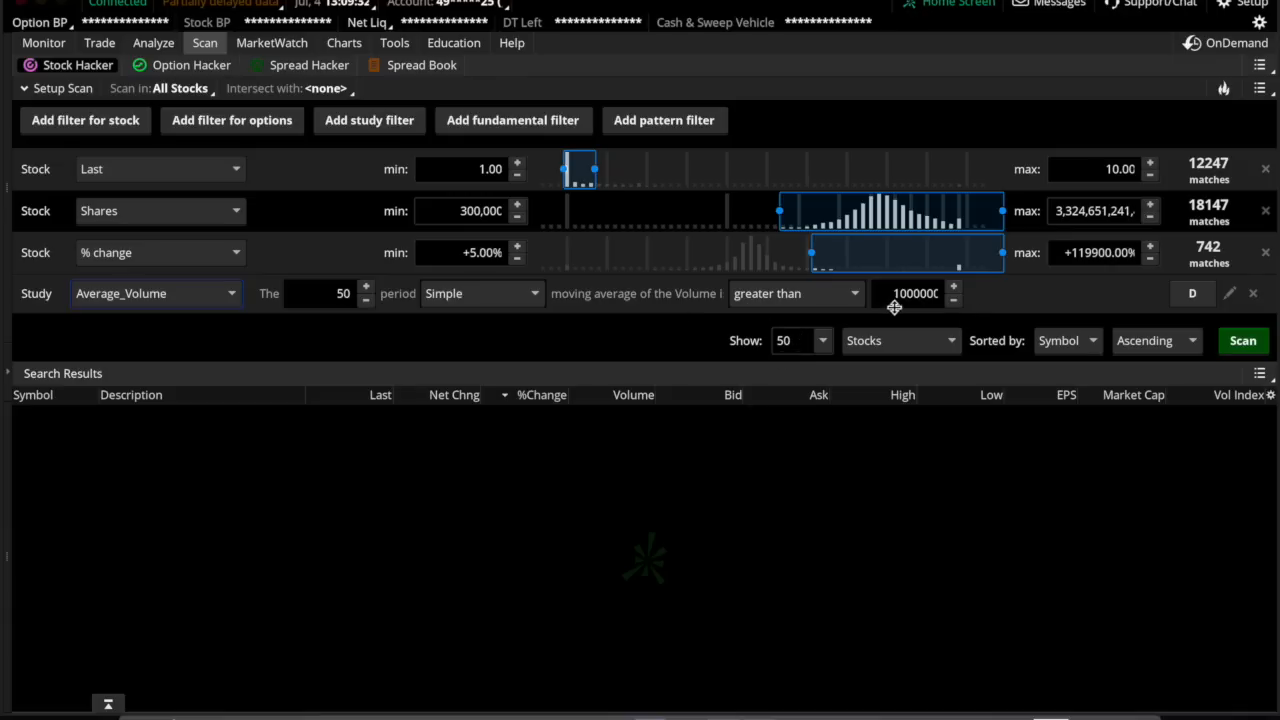
pyautogui.moveTo(957, 575)
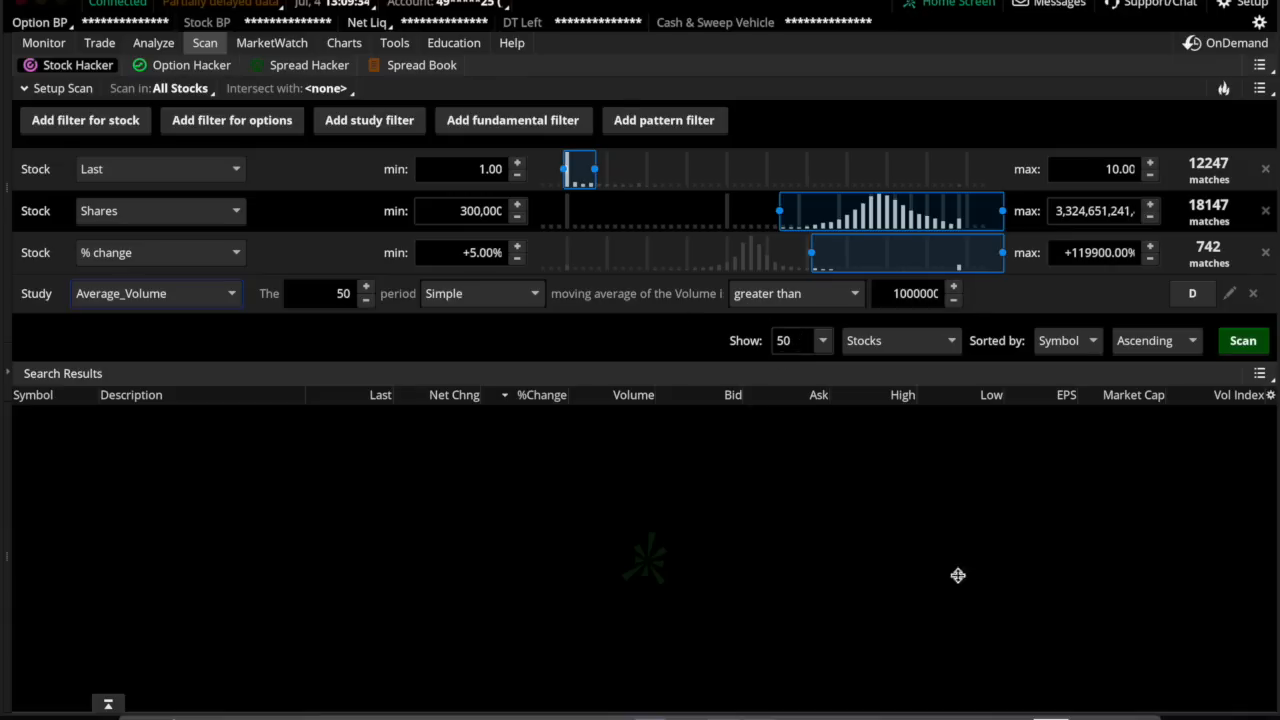
pyautogui.moveTo(500, 455)
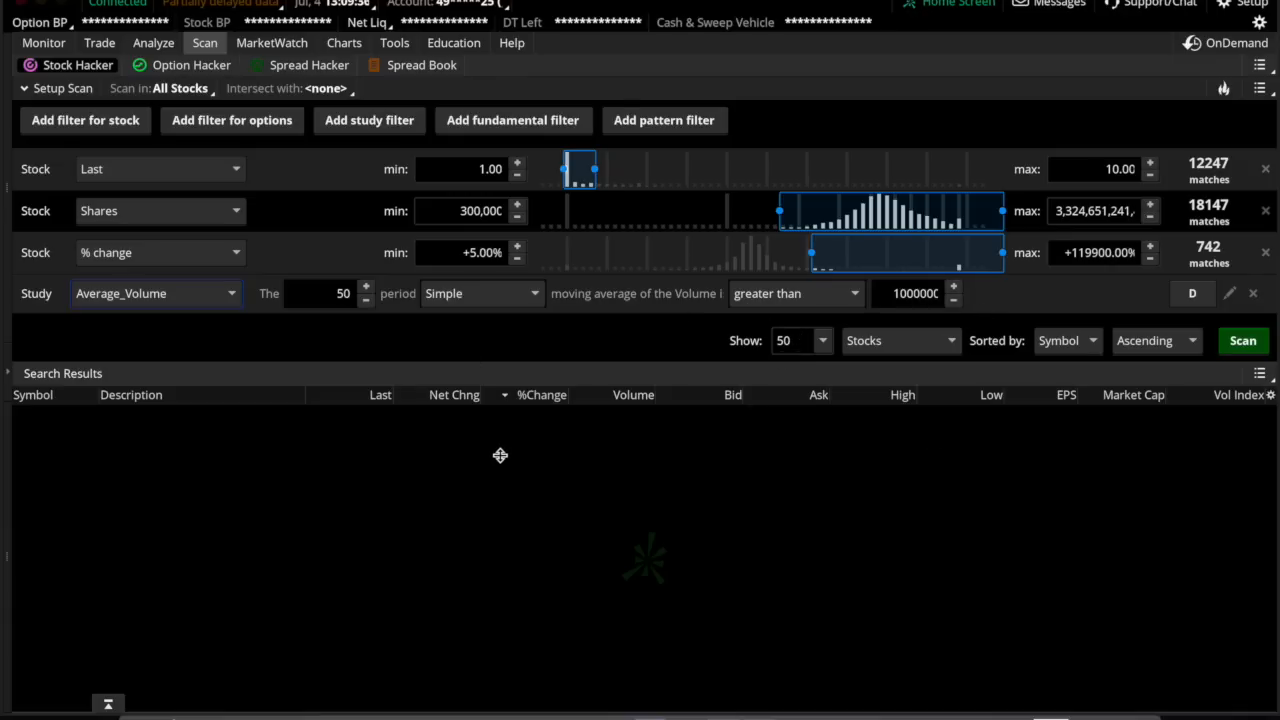
pyautogui.moveTo(920, 458)
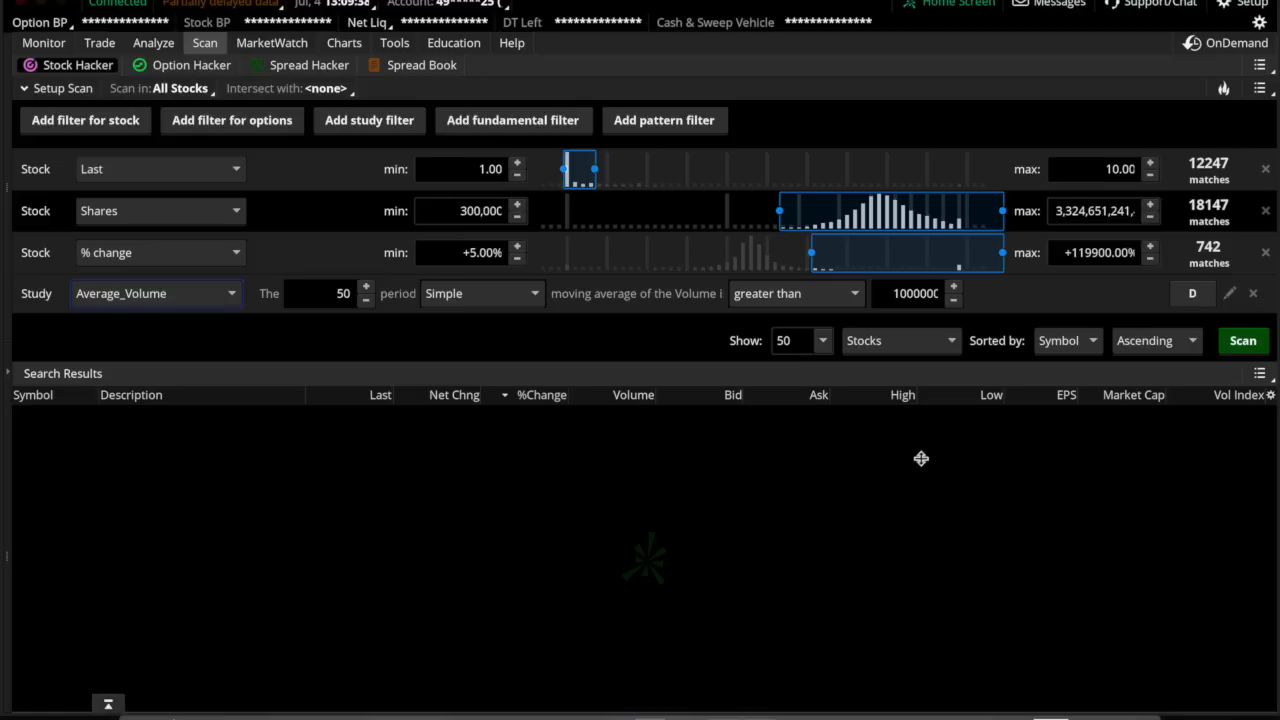
# Step: Run the scan, returning 12 stocks led by KPTI at +36.03%
pyautogui.click(1243, 340)
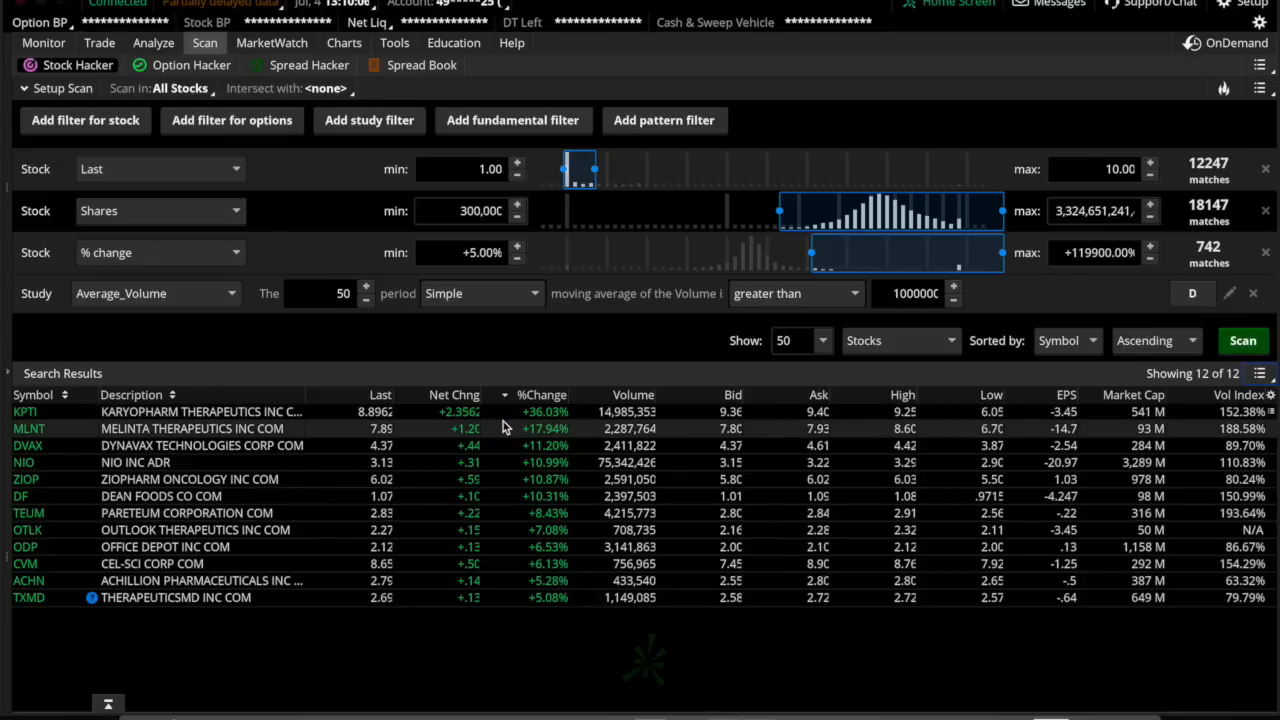
pyautogui.moveTo(535, 428)
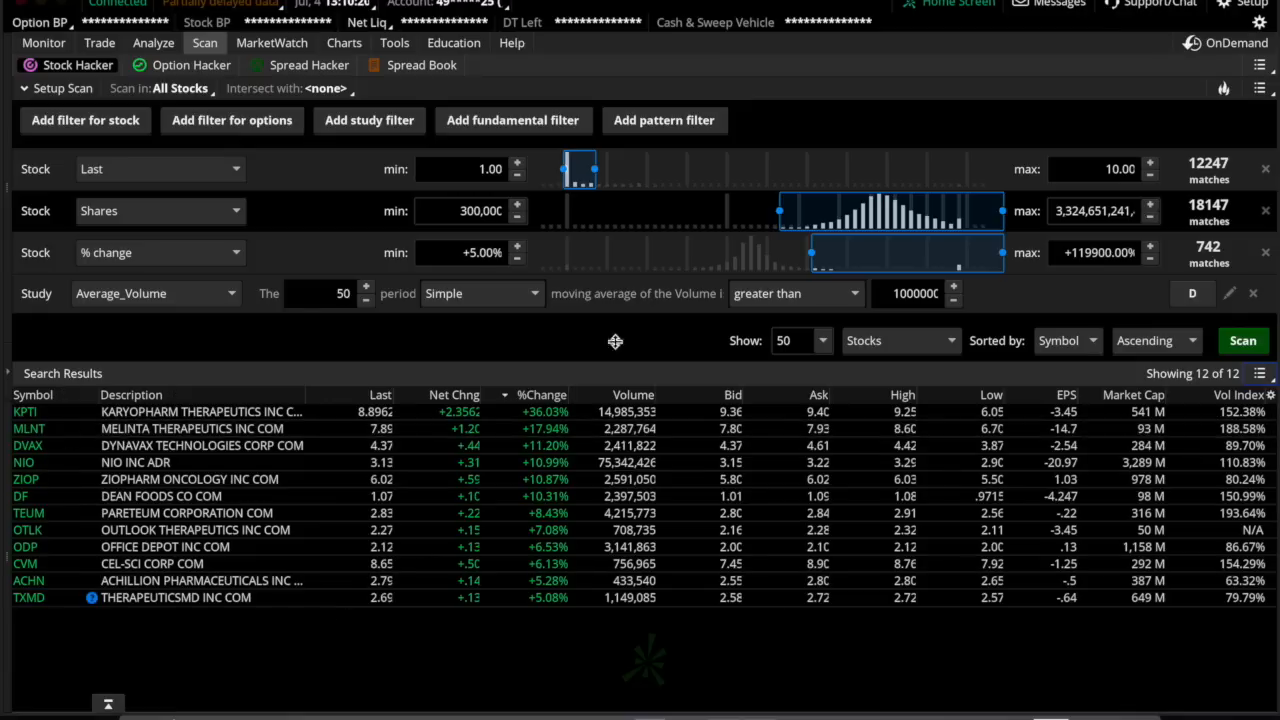
pyautogui.moveTo(363, 607)
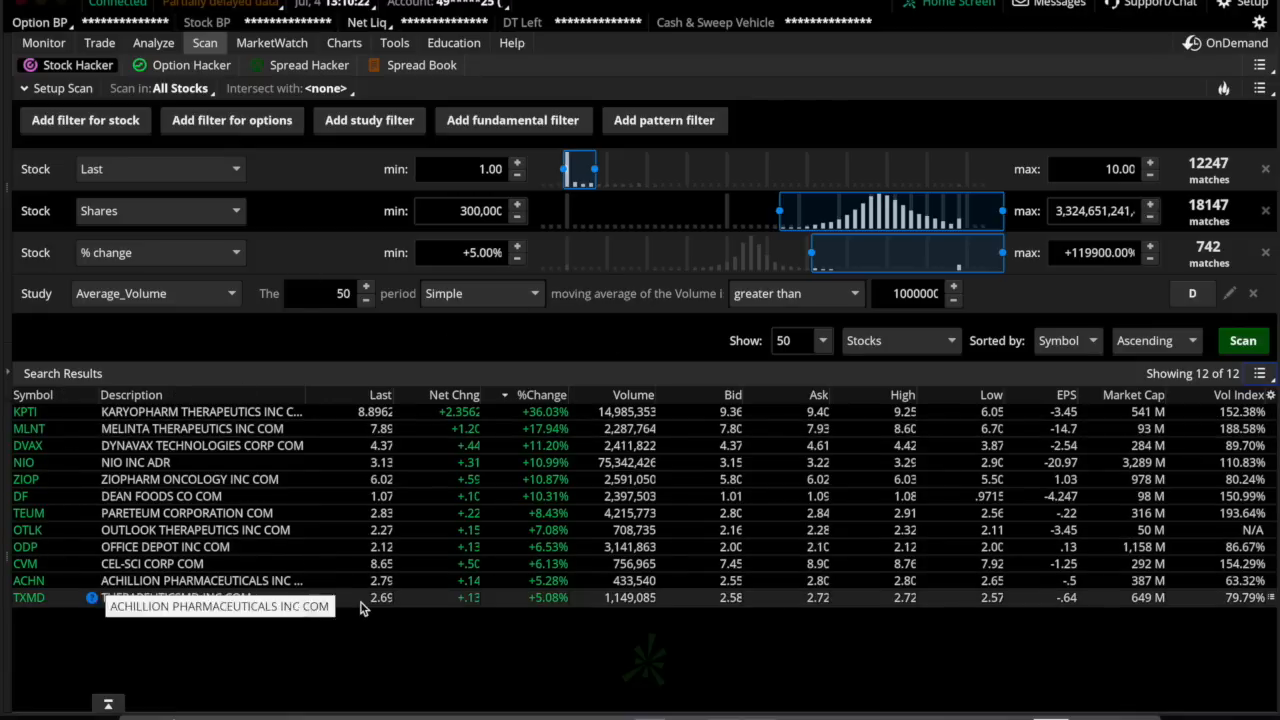
pyautogui.moveTo(293, 611)
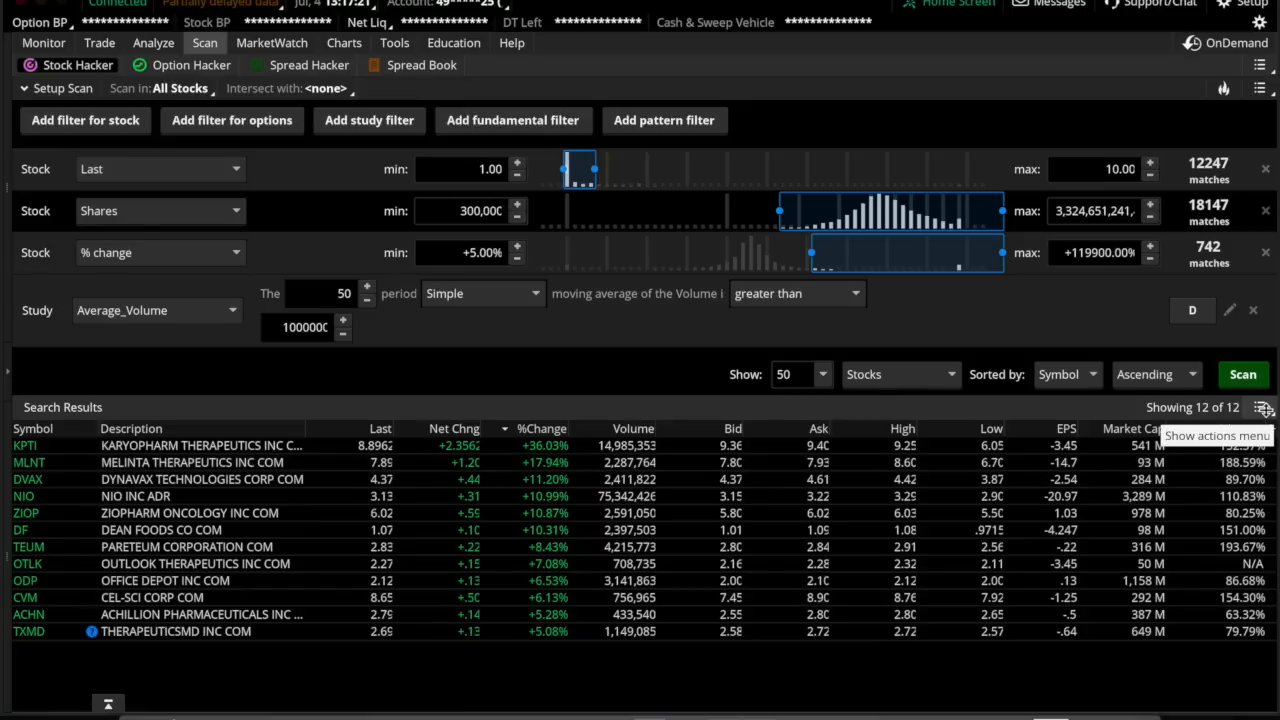
# Step: Set up a Volume Breakout 'symbol is added' alert with Bell sound and no expiry
pyautogui.click(1261, 407)
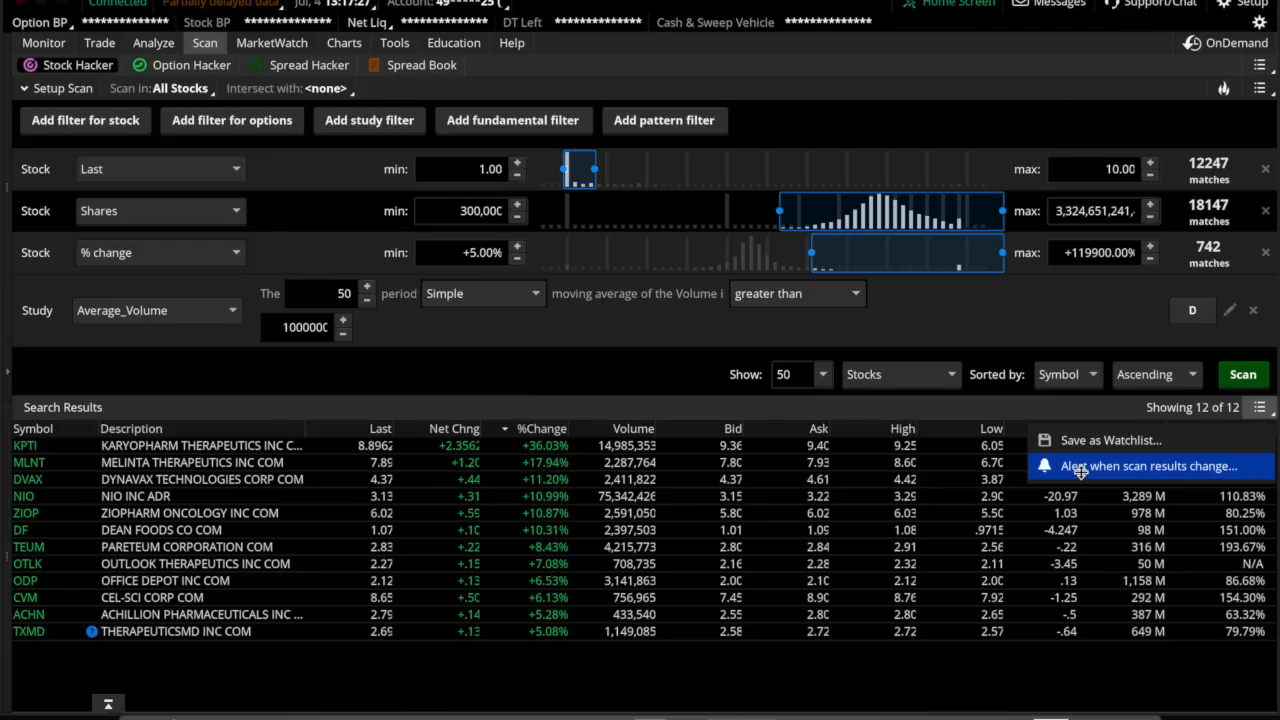
pyautogui.click(1148, 466)
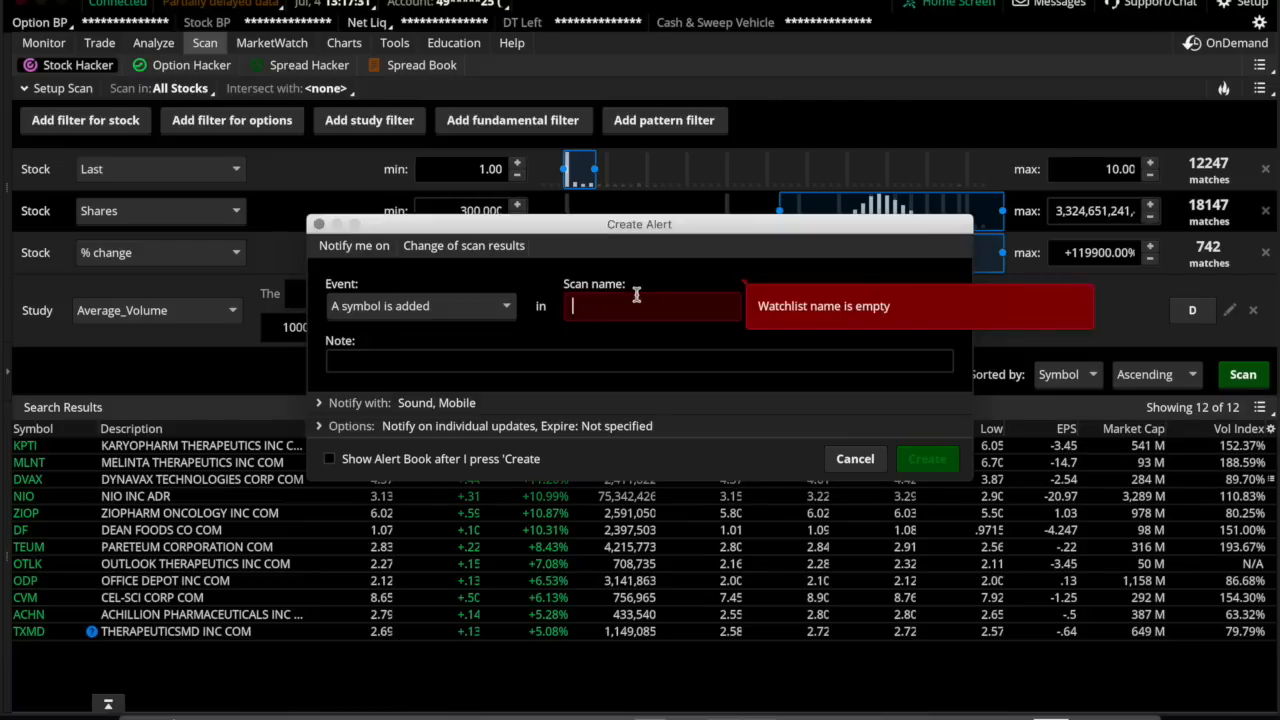
pyautogui.write('Volume')
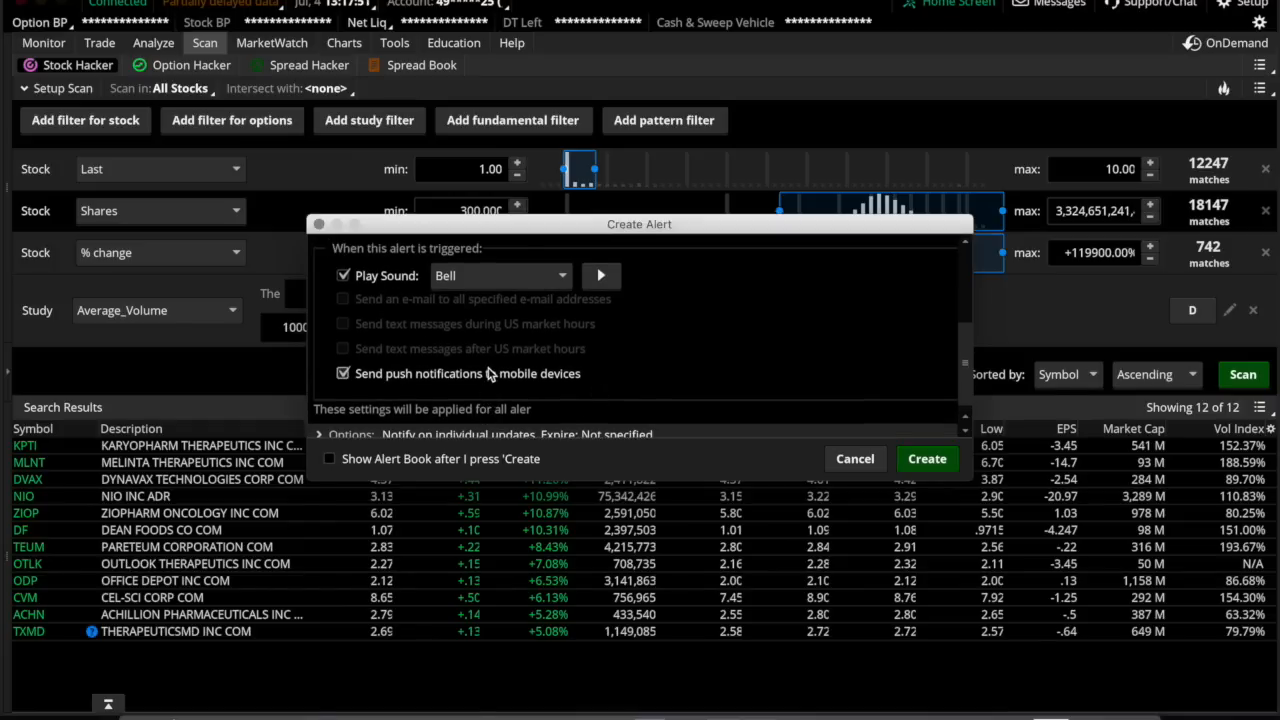
pyautogui.click(320, 347)
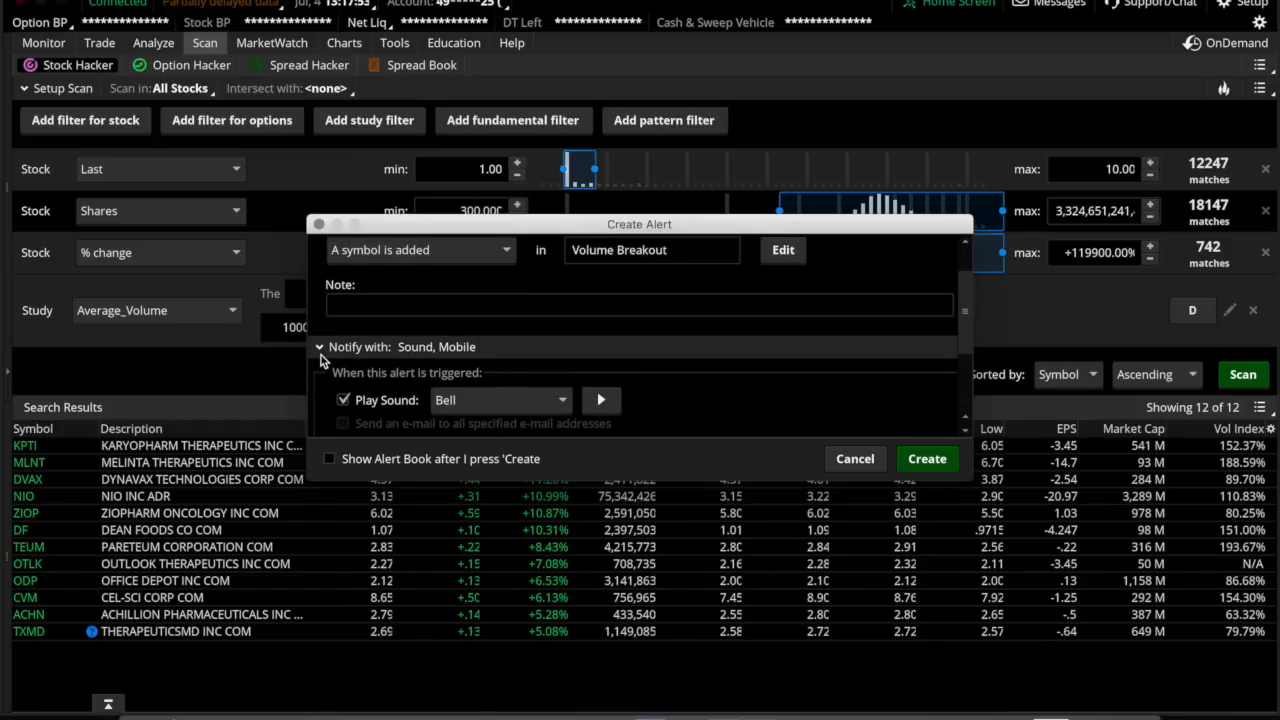
pyautogui.click(320, 347)
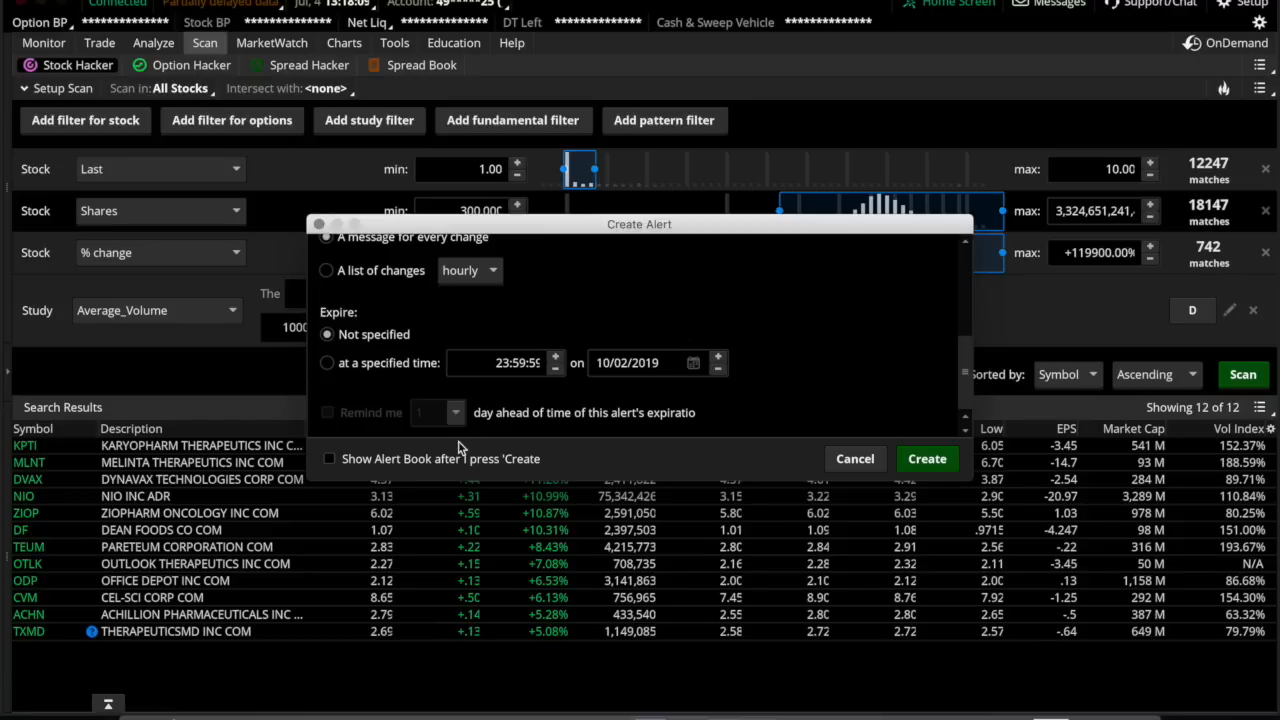
pyautogui.moveTo(308, 498)
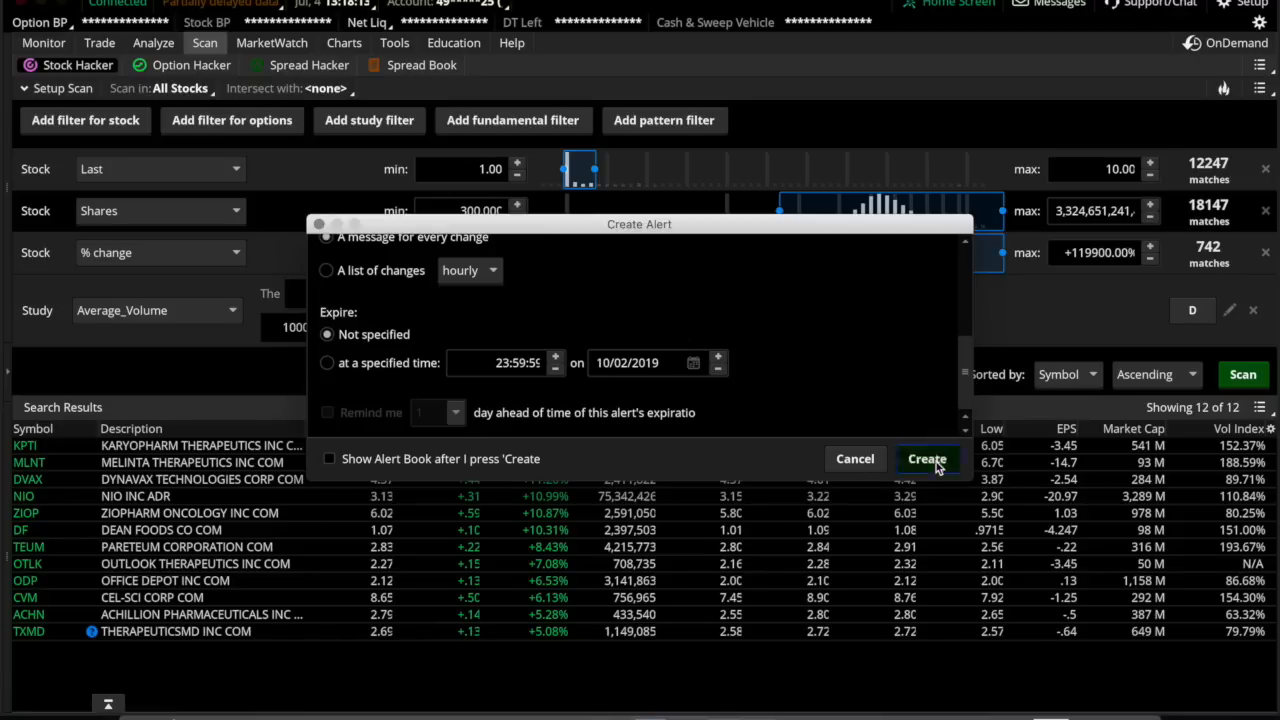
# Step: Create the Volume Breakout alert and load the Earnings 07/25/2019 personal watchlist
pyautogui.click(927, 458)
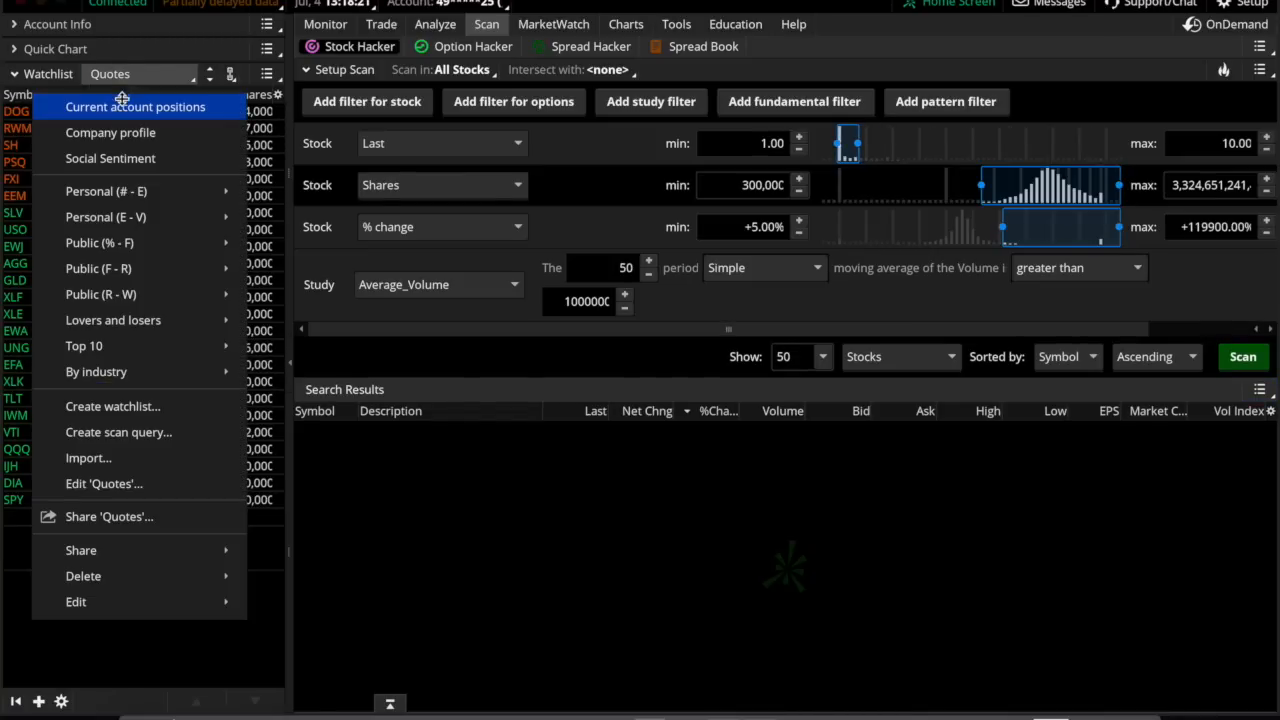
pyautogui.moveTo(124, 217)
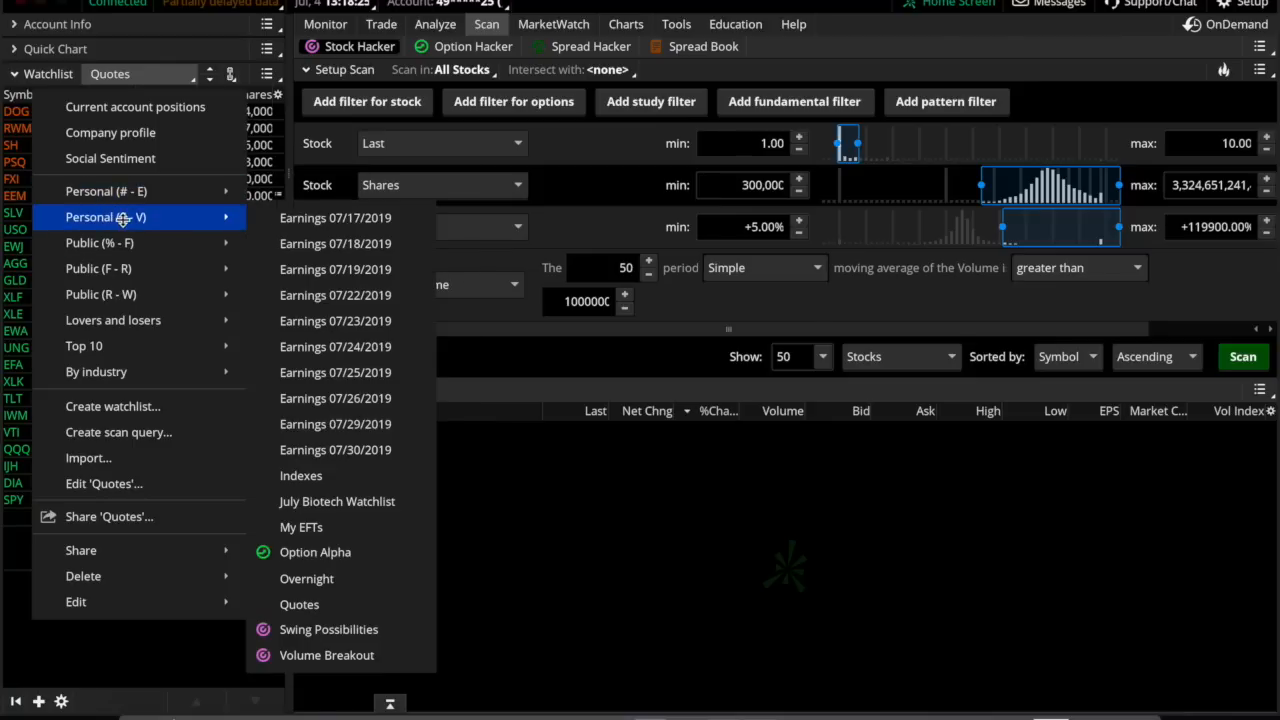
pyautogui.moveTo(105, 217)
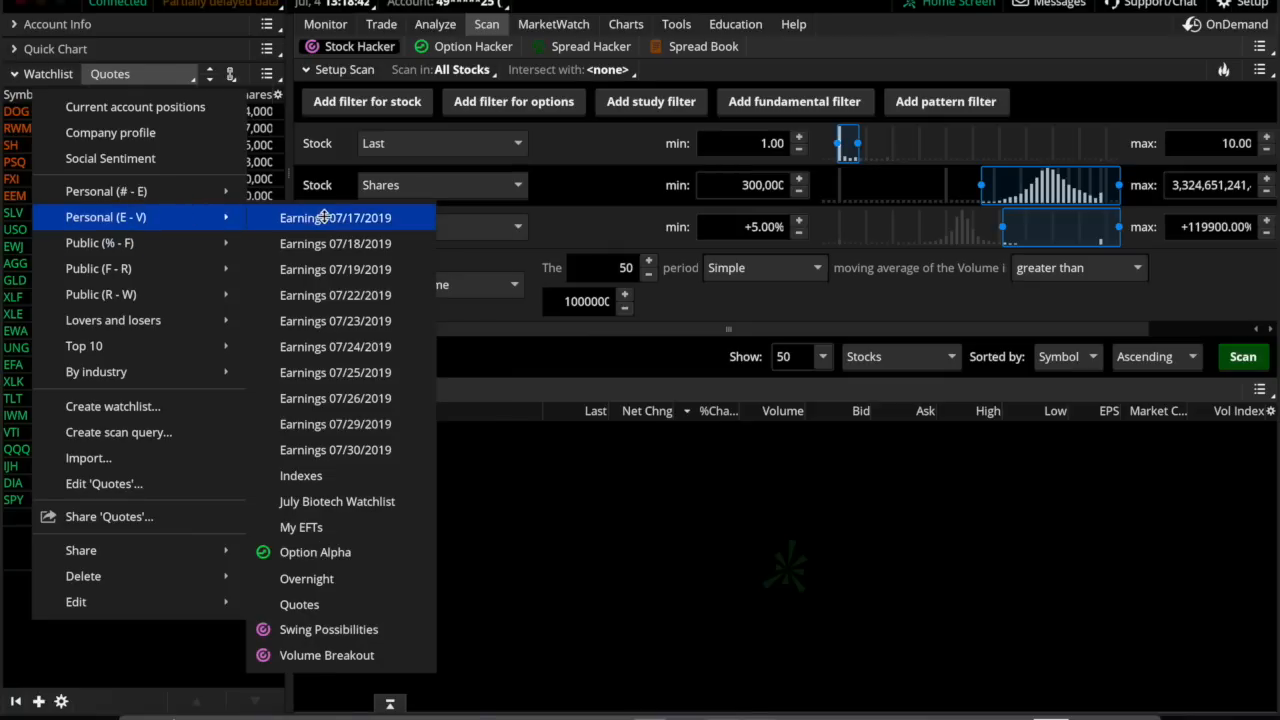
pyautogui.moveTo(335, 372)
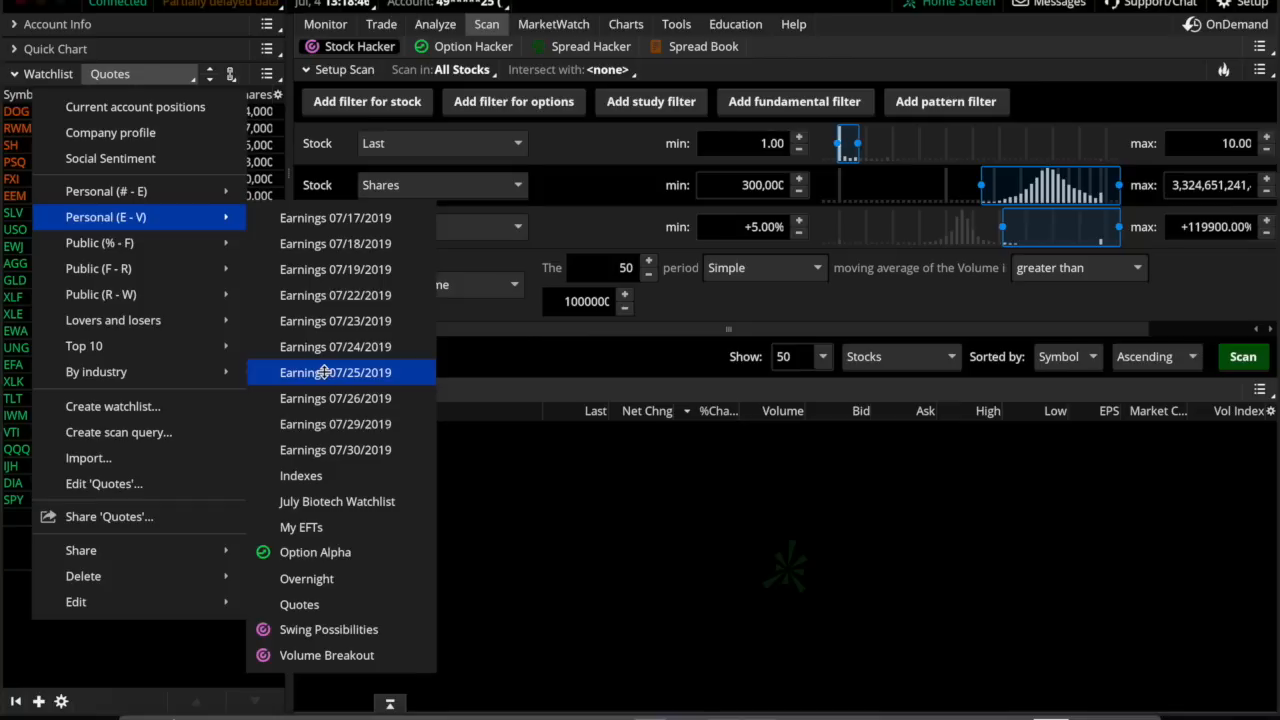
pyautogui.click(335, 372)
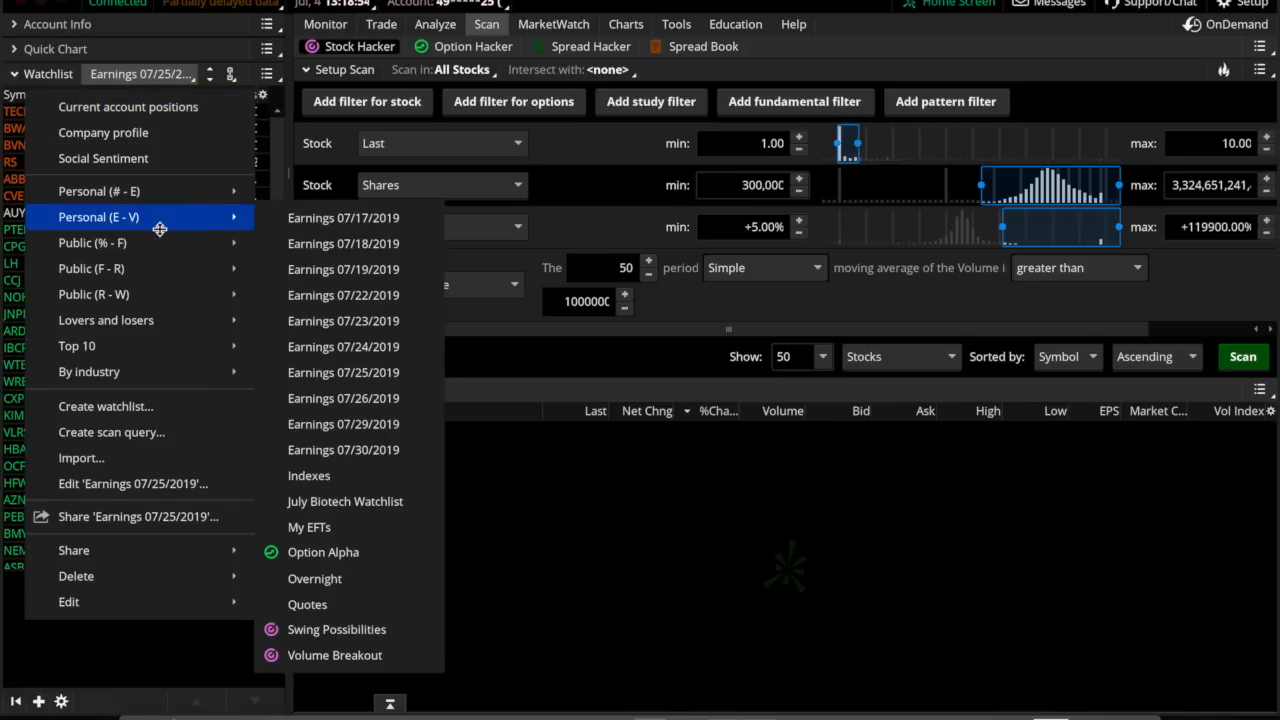
pyautogui.moveTo(187, 208)
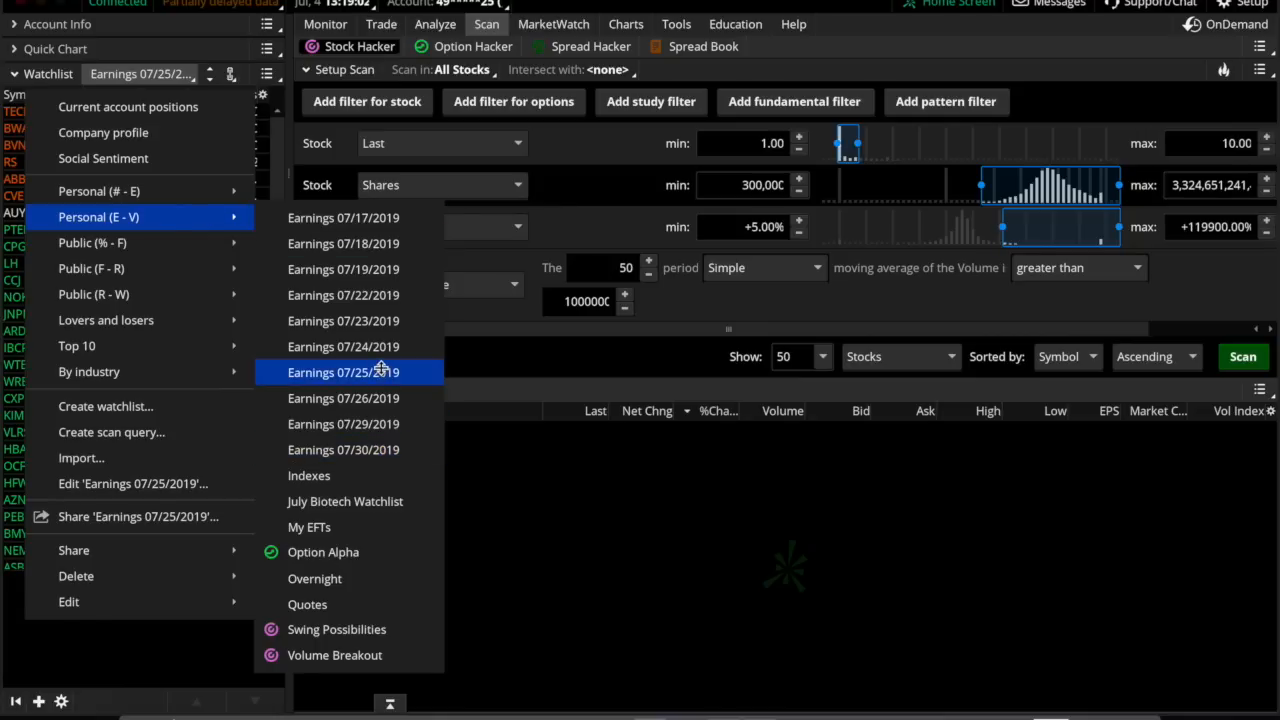
pyautogui.click(343, 372)
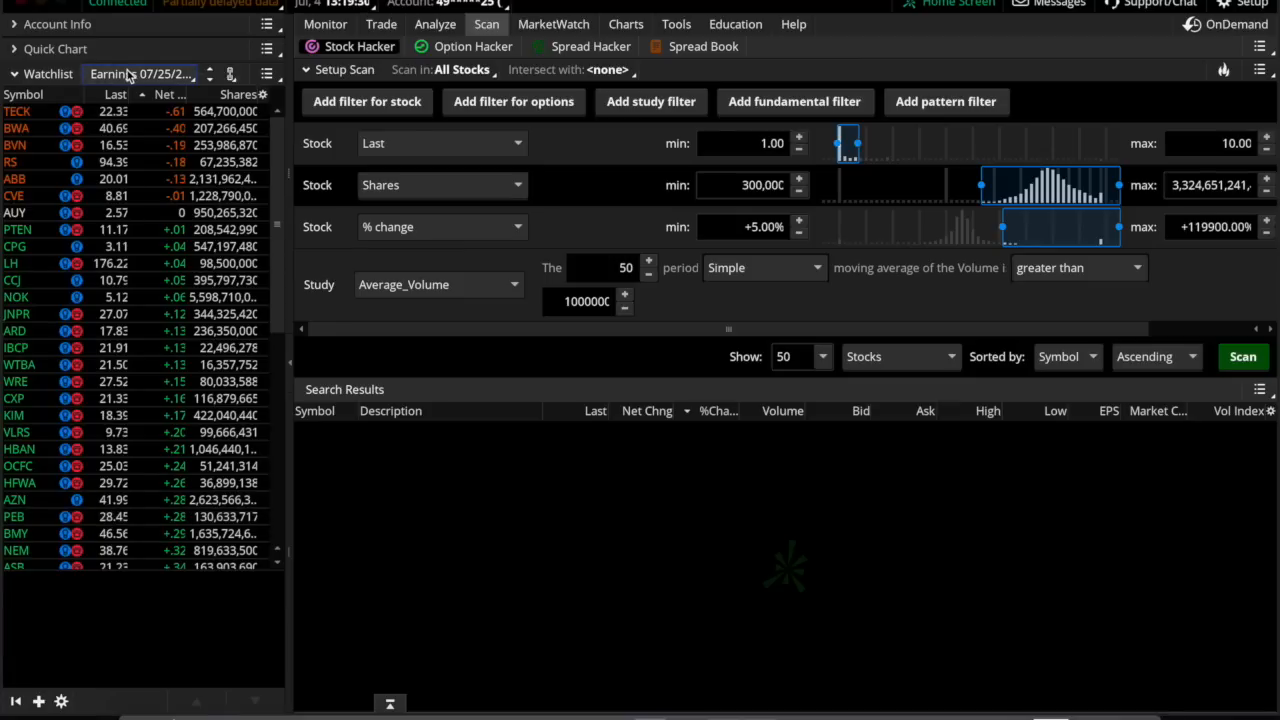
# Step: Switch the watchlist to the personal Volume Breakout list with KPTI, NIO and others
pyautogui.click(140, 74)
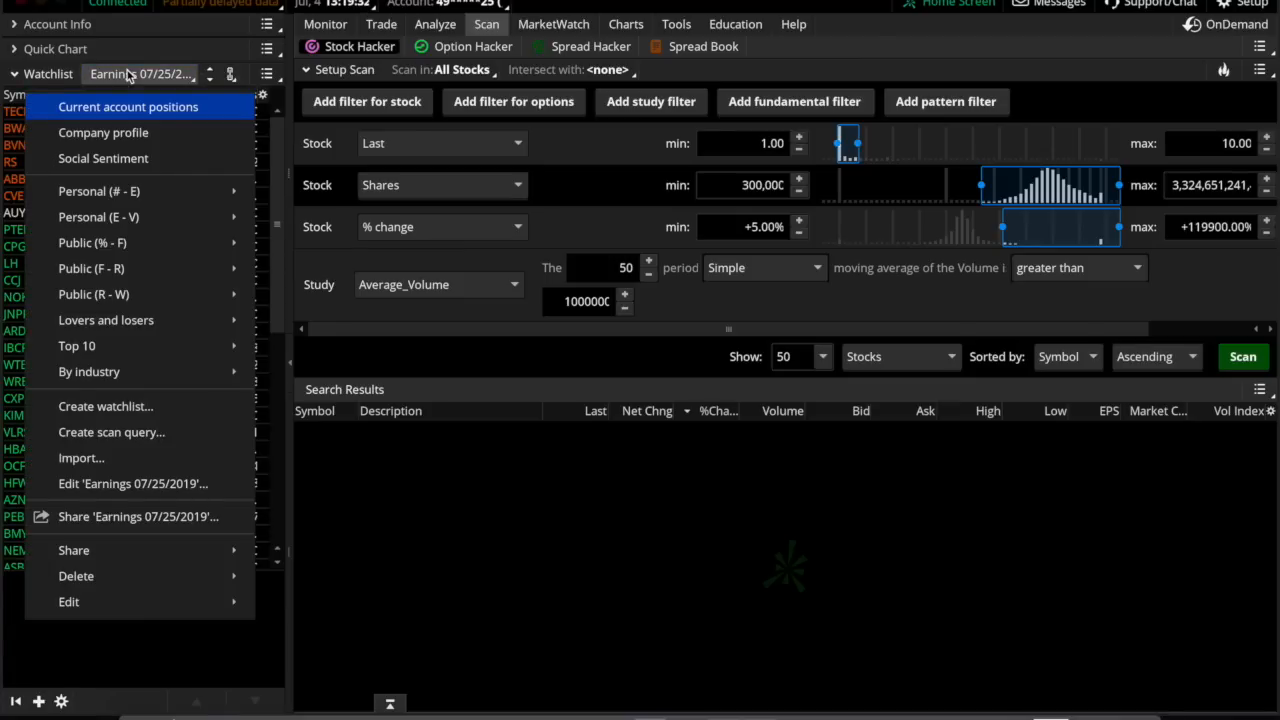
pyautogui.moveTo(81, 458)
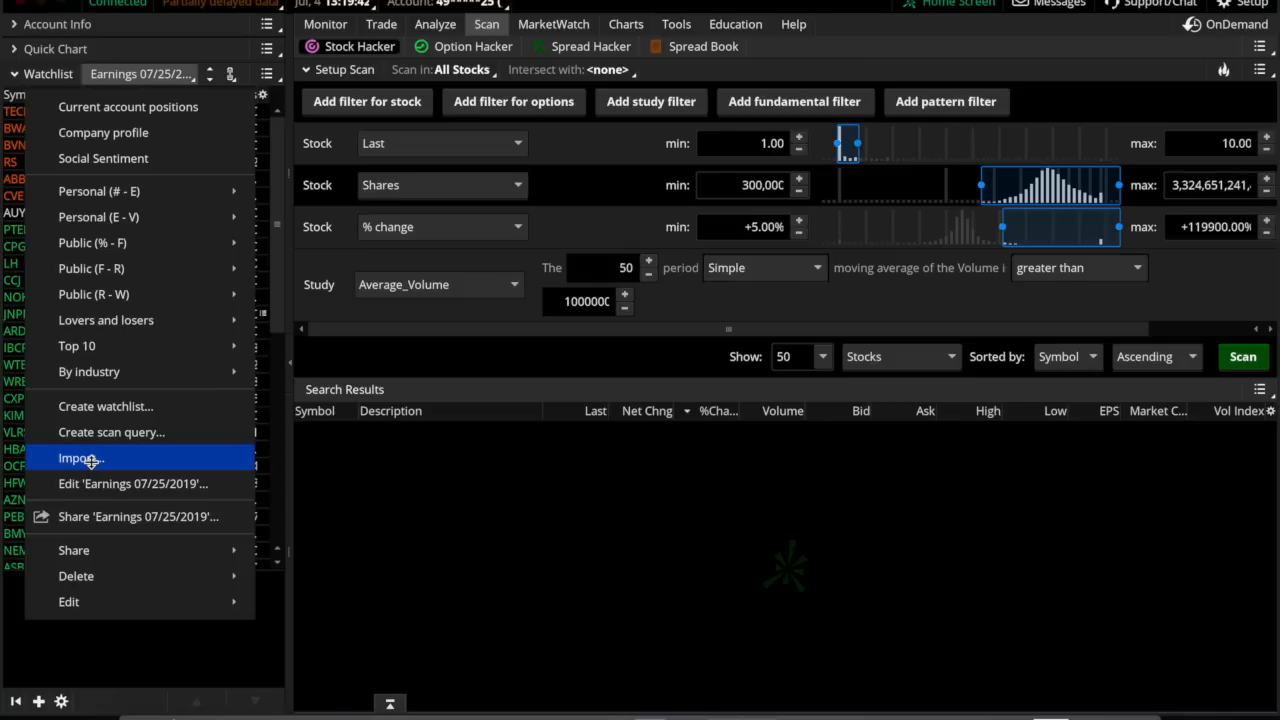
pyautogui.moveTo(147, 158)
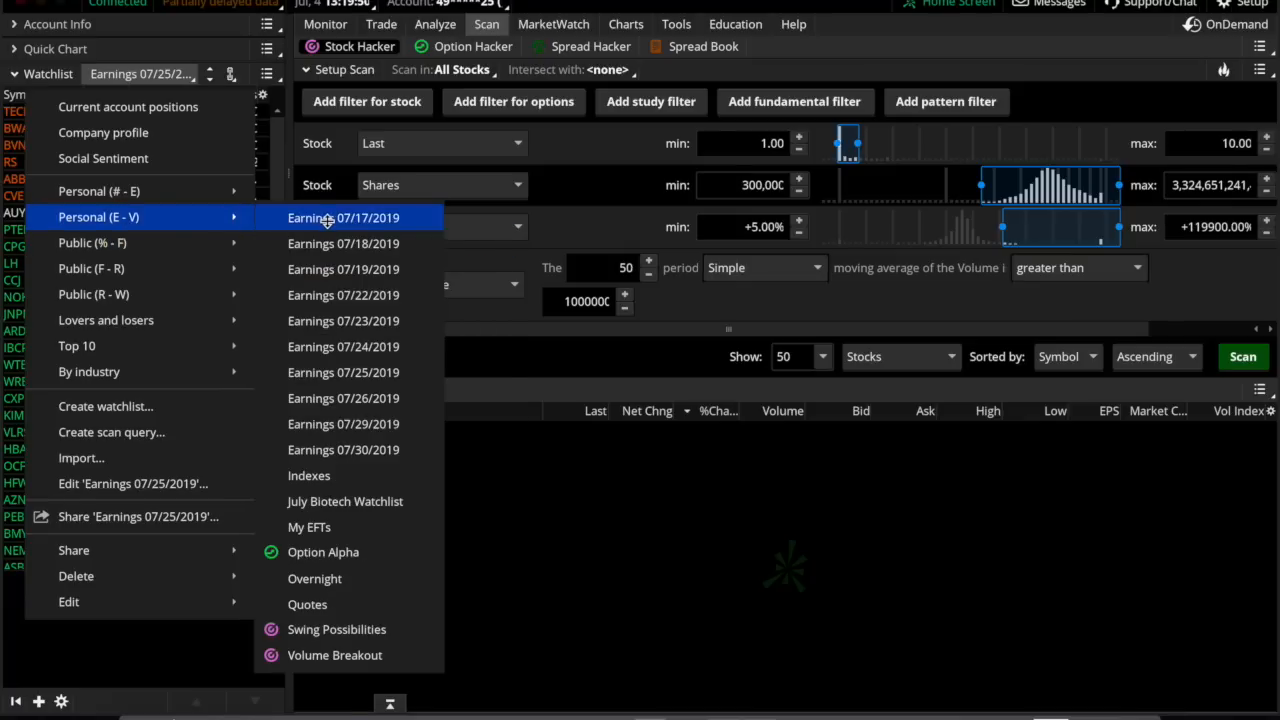
pyautogui.click(334, 655)
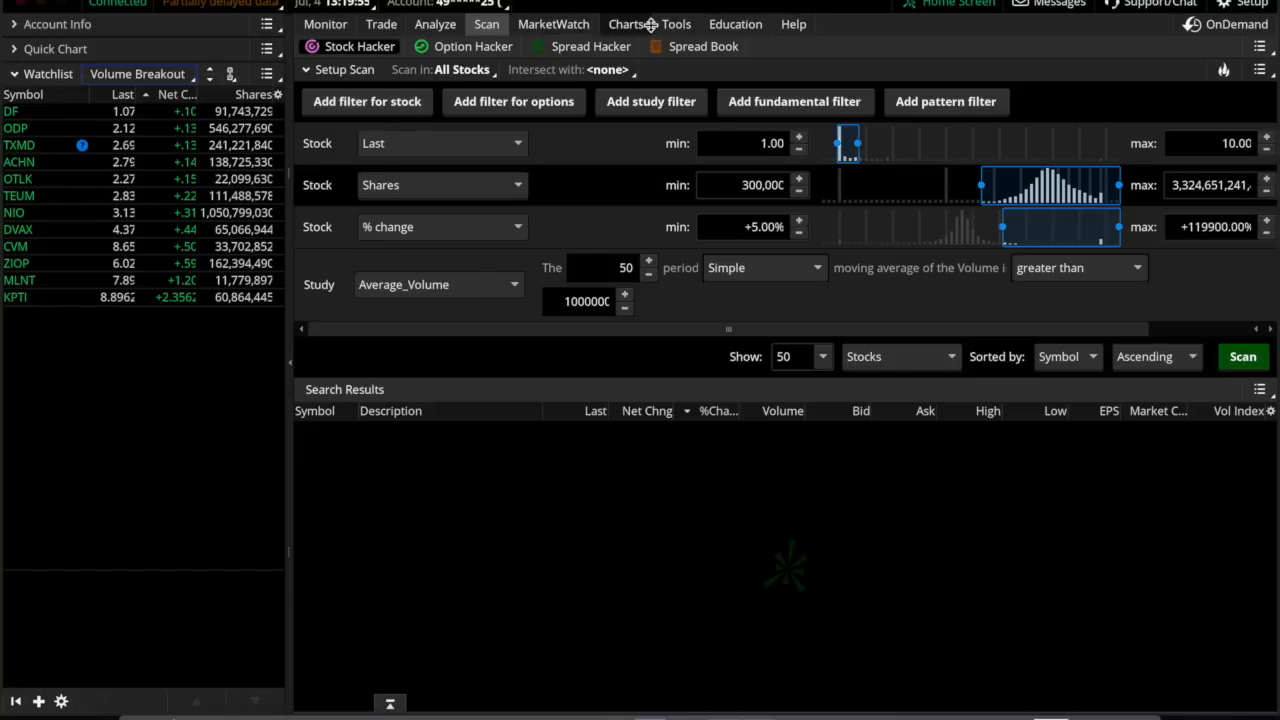
# Step: Open Charts and link the Volume Breakout watchlist to the chart with the red link colour
pyautogui.click(625, 24)
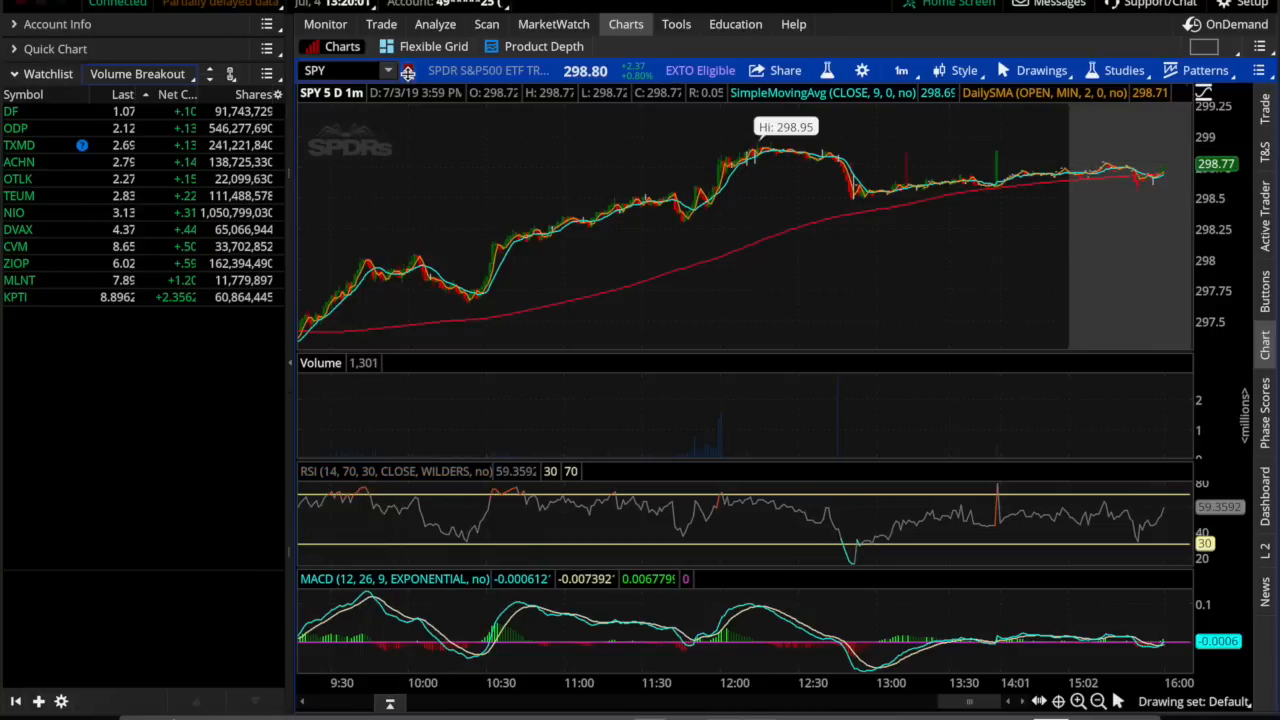
pyautogui.moveTo(400, 135)
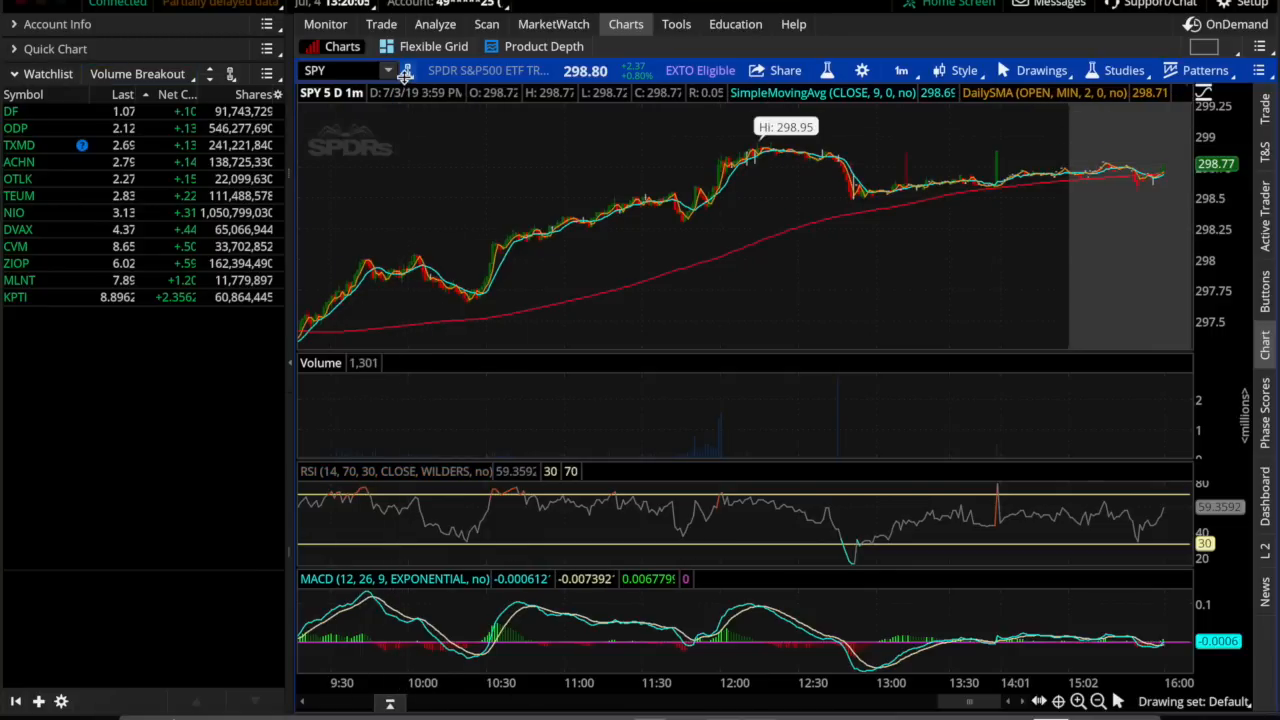
pyautogui.click(407, 70)
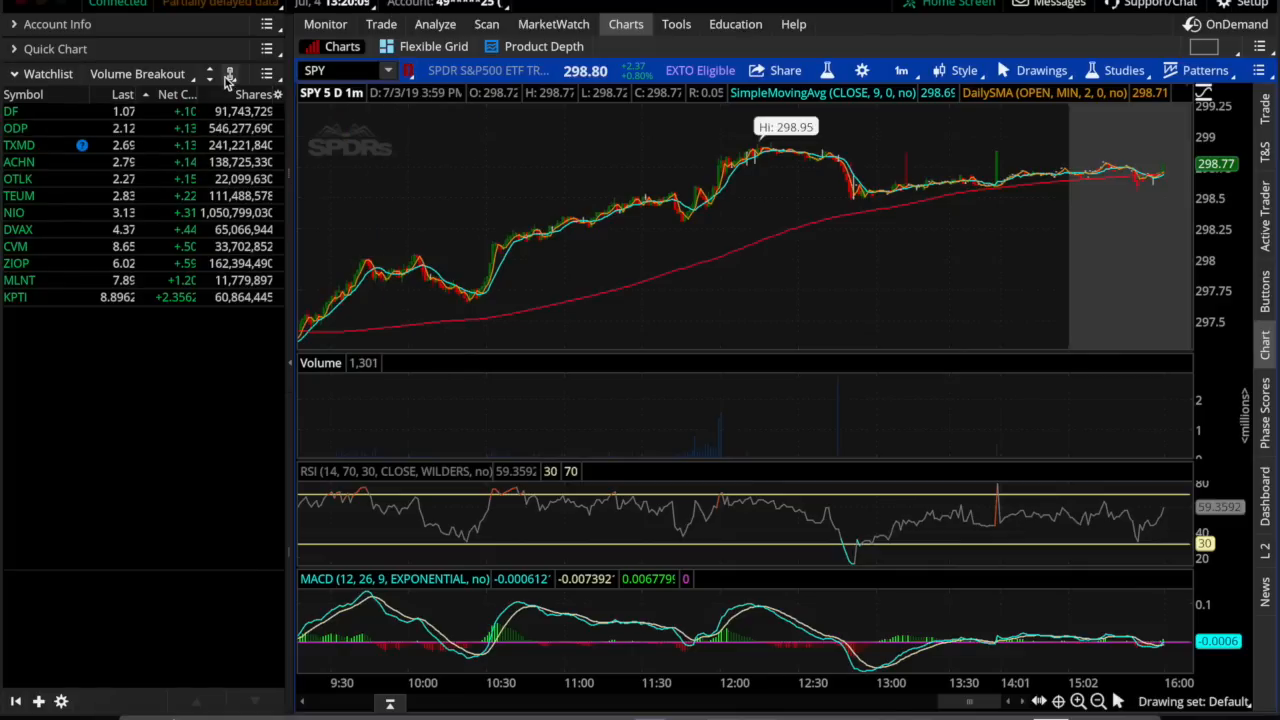
pyautogui.click(230, 74)
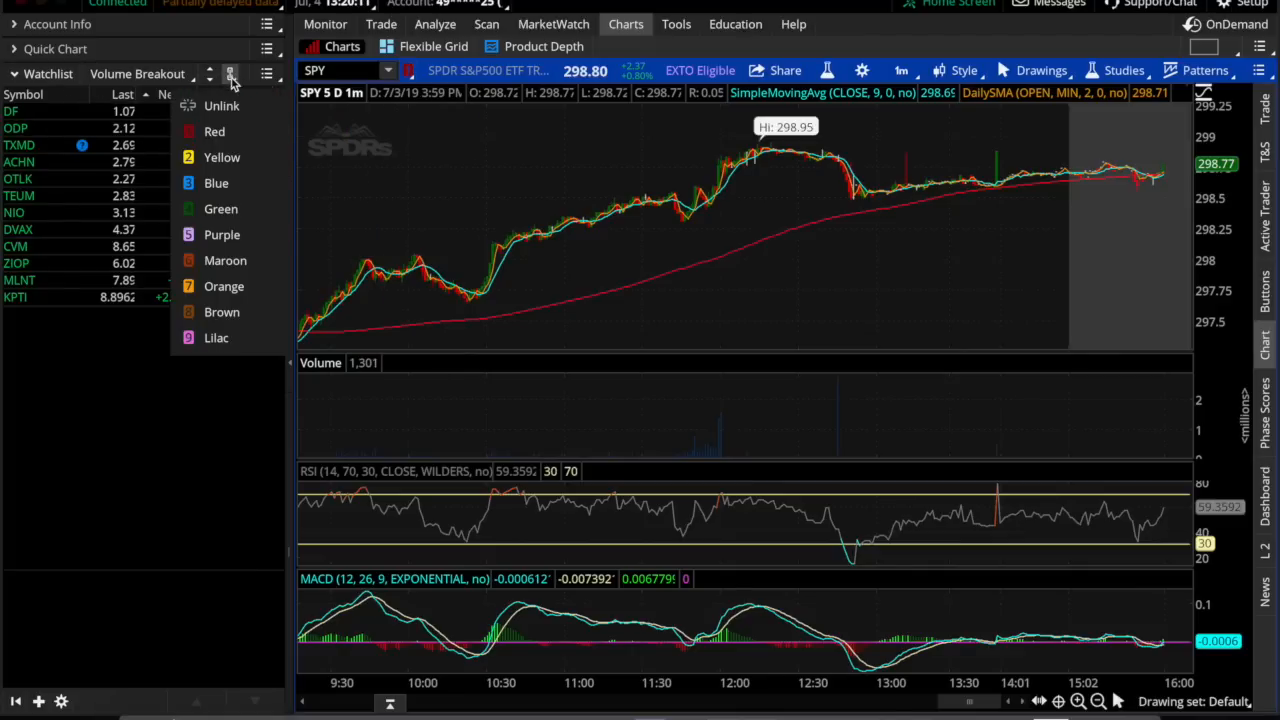
pyautogui.click(16, 127)
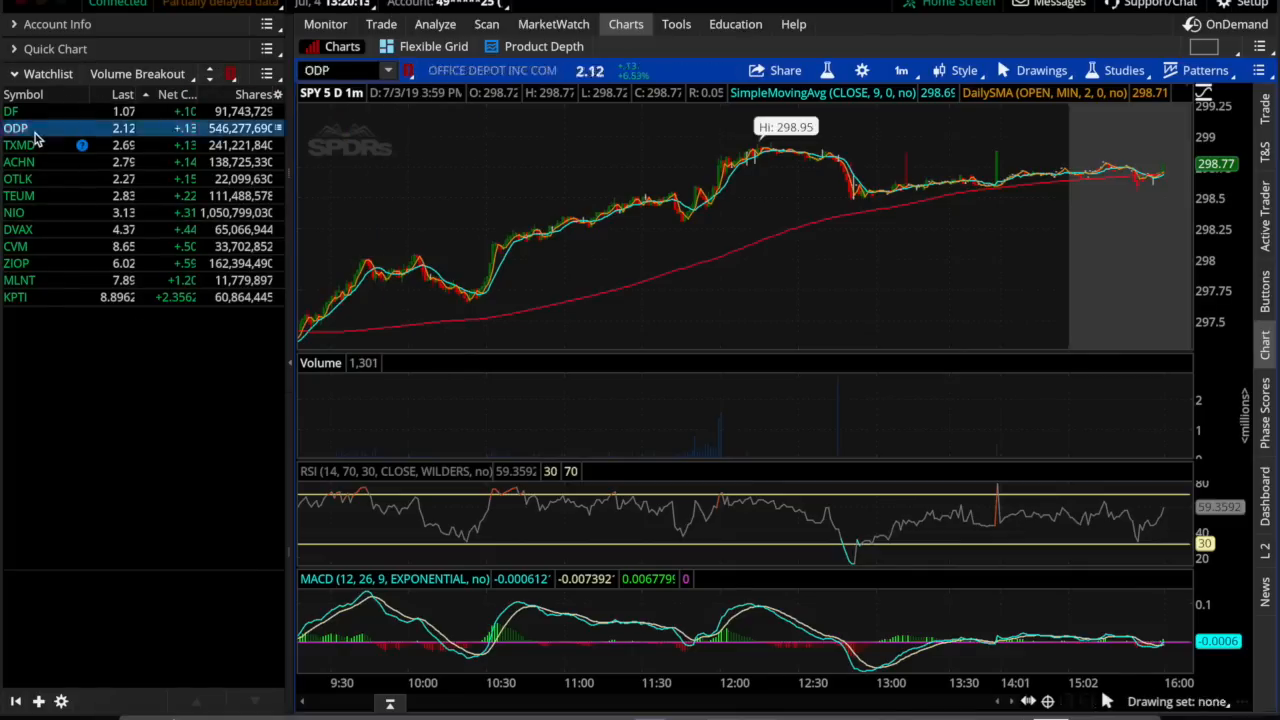
# Step: Chart DVAX, then OTLK from the watchlist, keeping the 5 D : 1m time frame
pyautogui.click(18, 229)
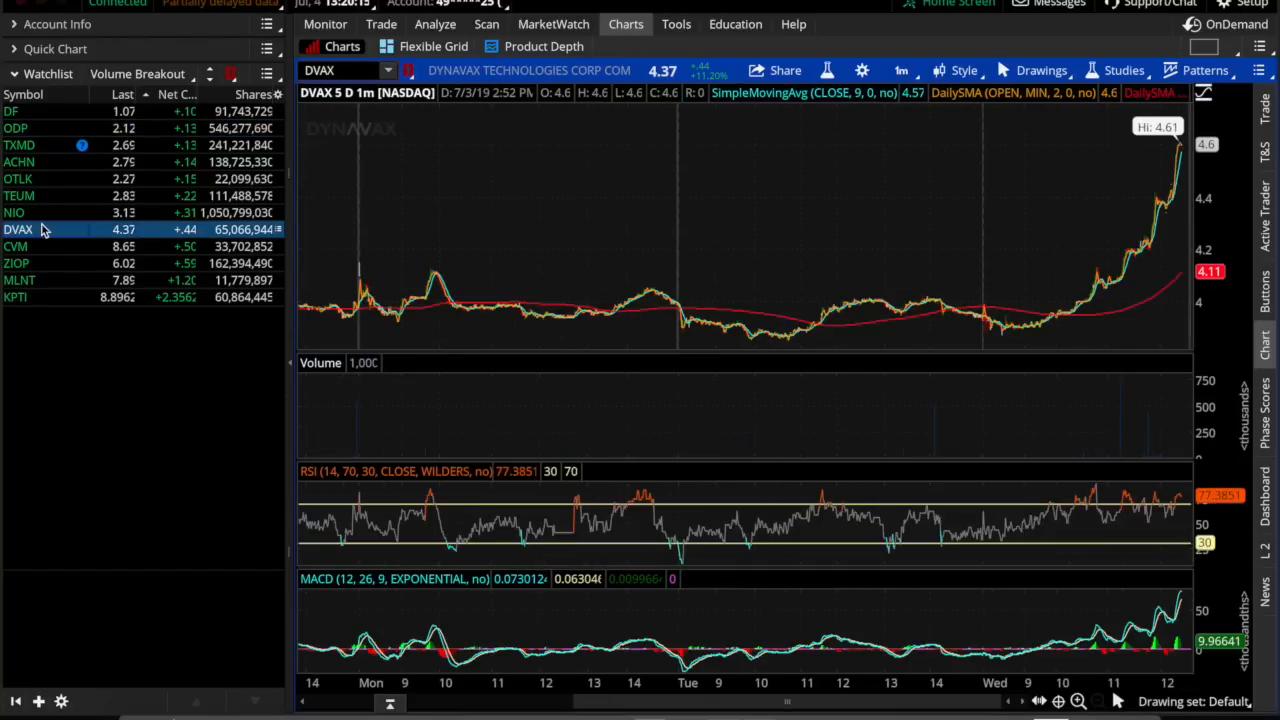
pyautogui.click(18, 178)
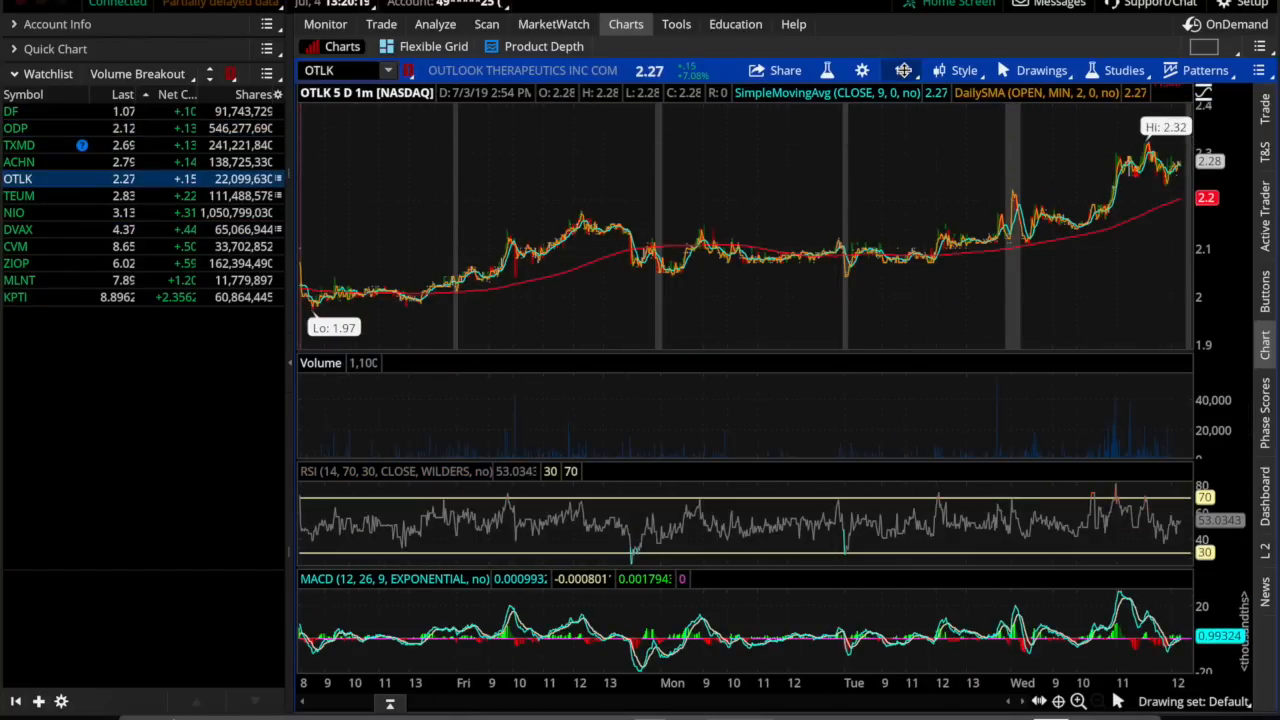
pyautogui.click(899, 70)
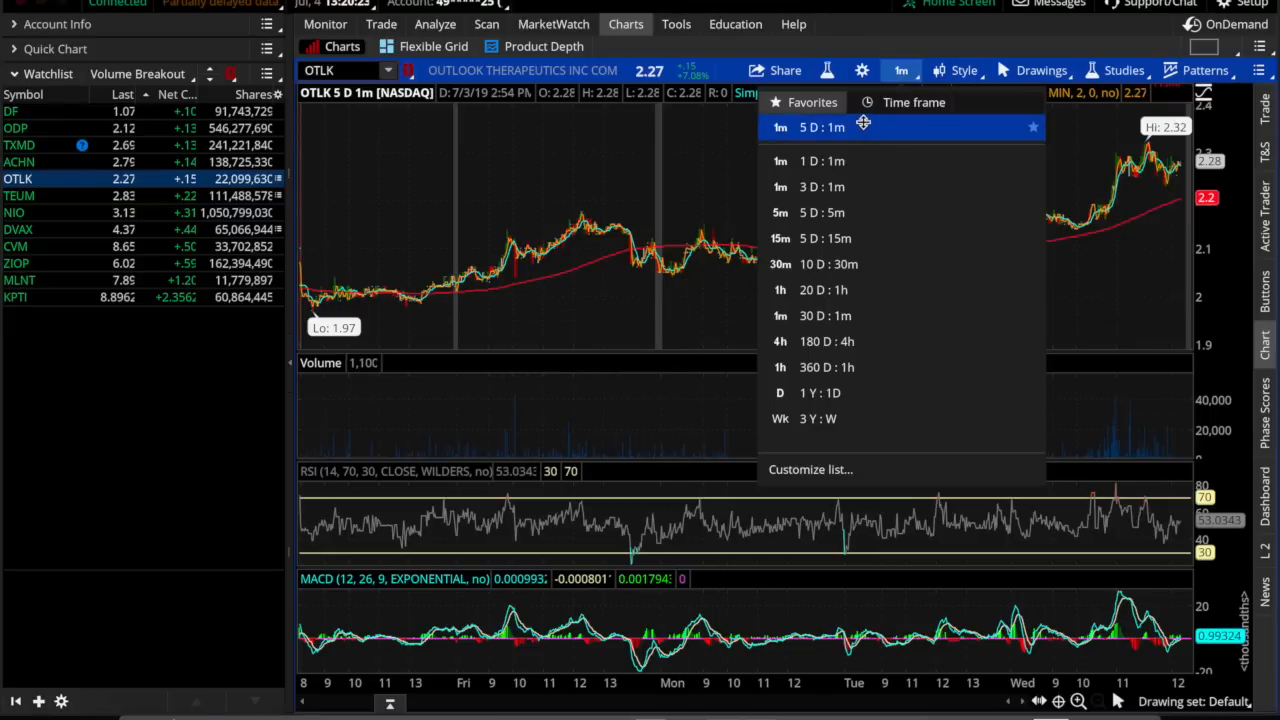
pyautogui.click(806, 127)
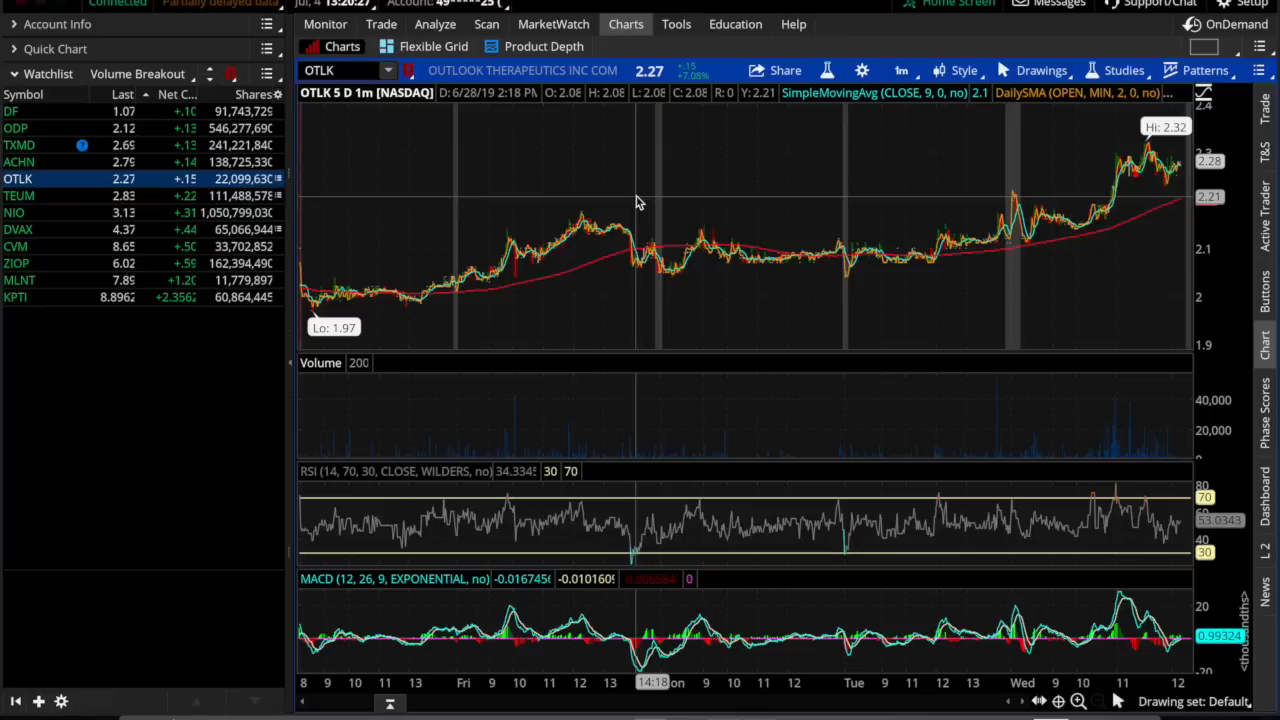